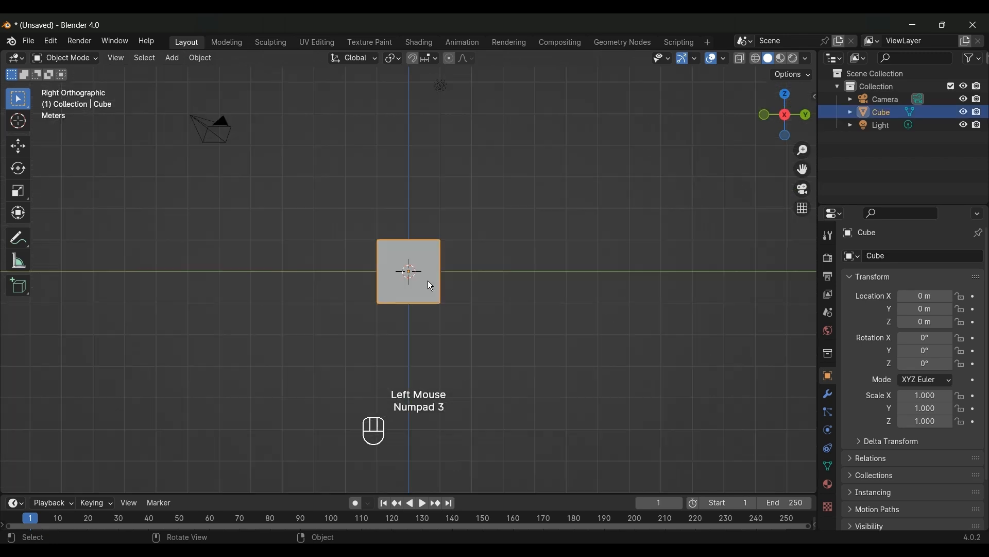
- Scale the flattened cube 2.5 along X and briefly check its mesh
scroll("up", 3)
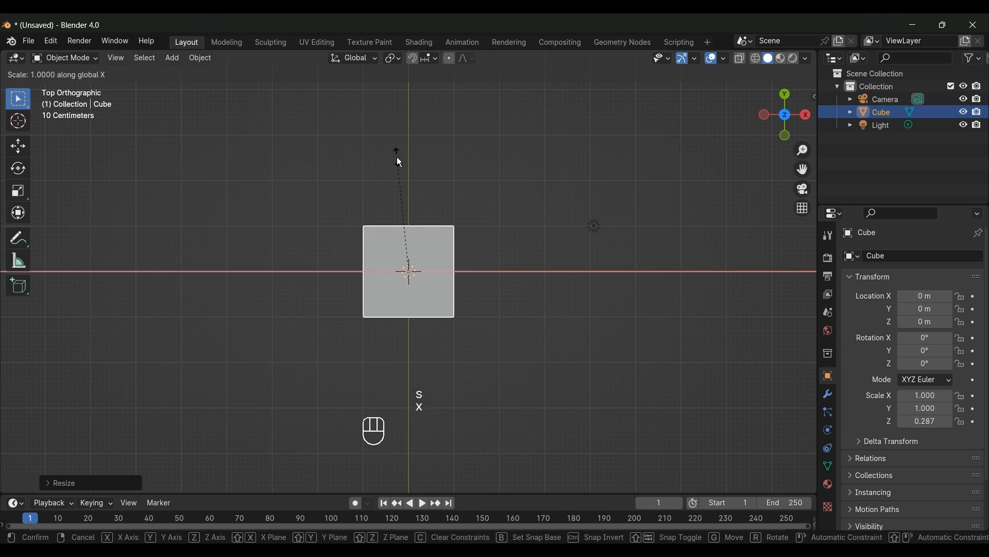
type("2.5")
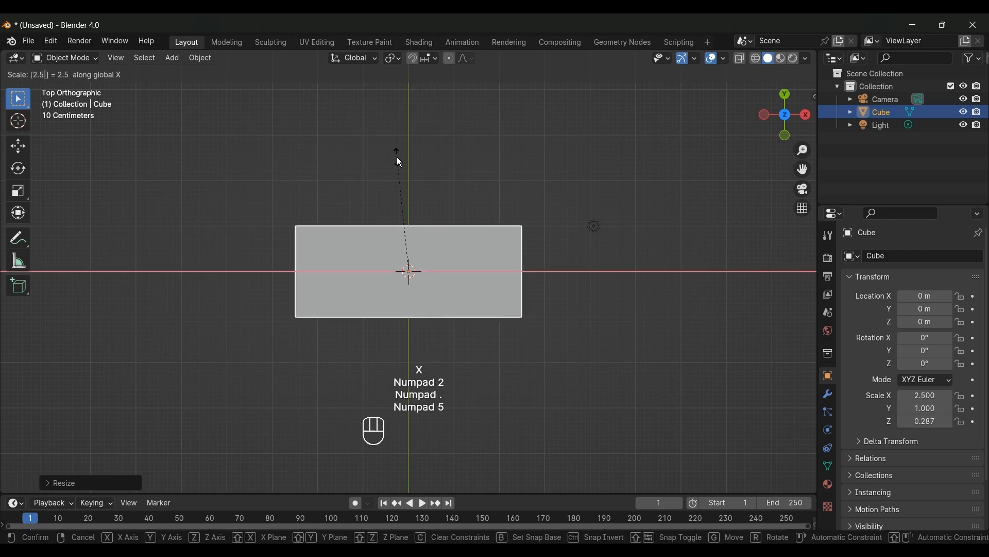
key("Return")
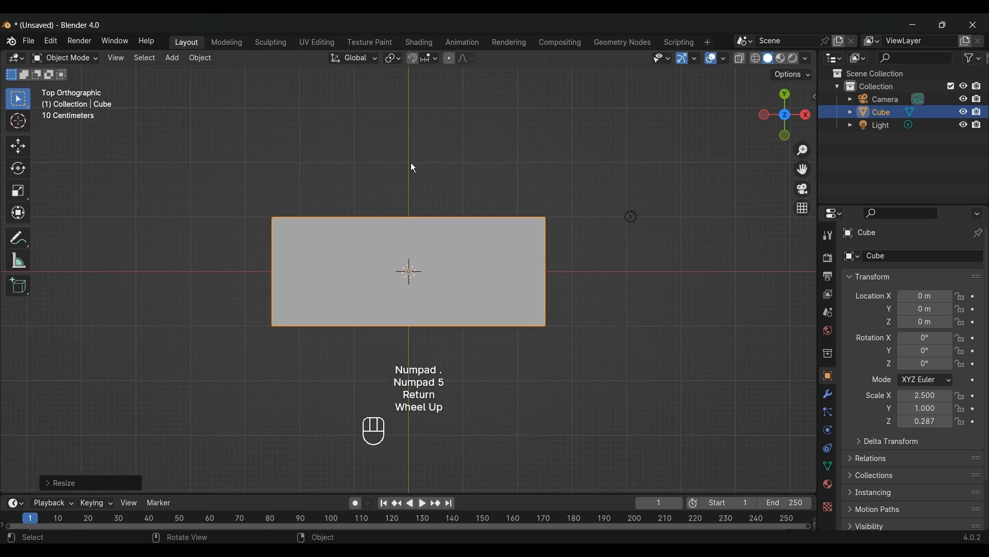
key("Tab")
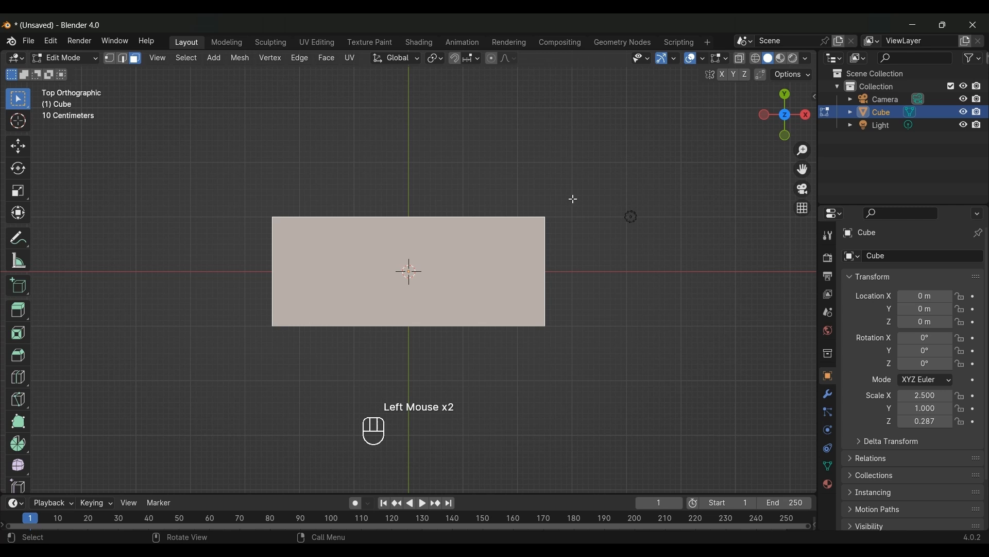
key("Tab")
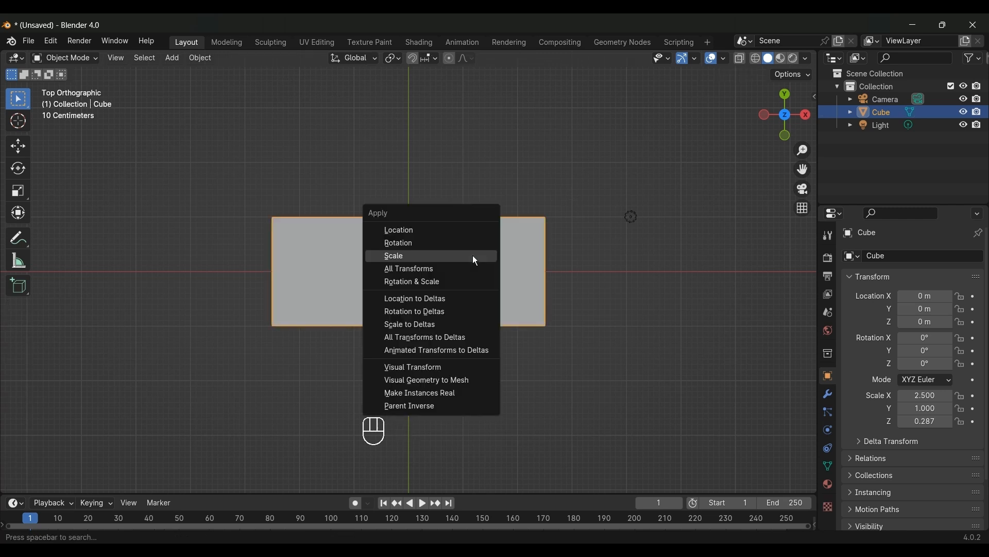
- Apply the scale, then inset and extrude the top face down into a recessed tray
left_click(393, 255)
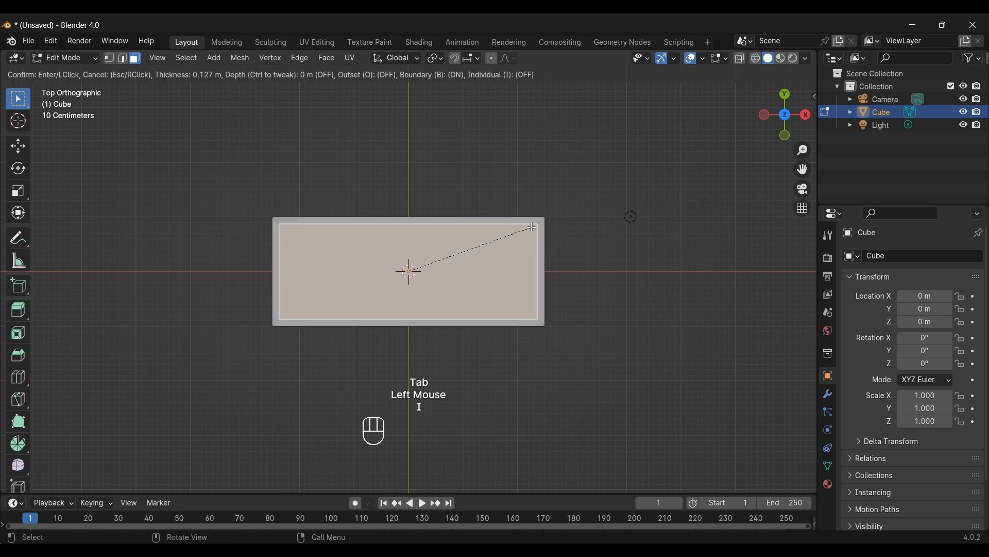
left_click(528, 226)
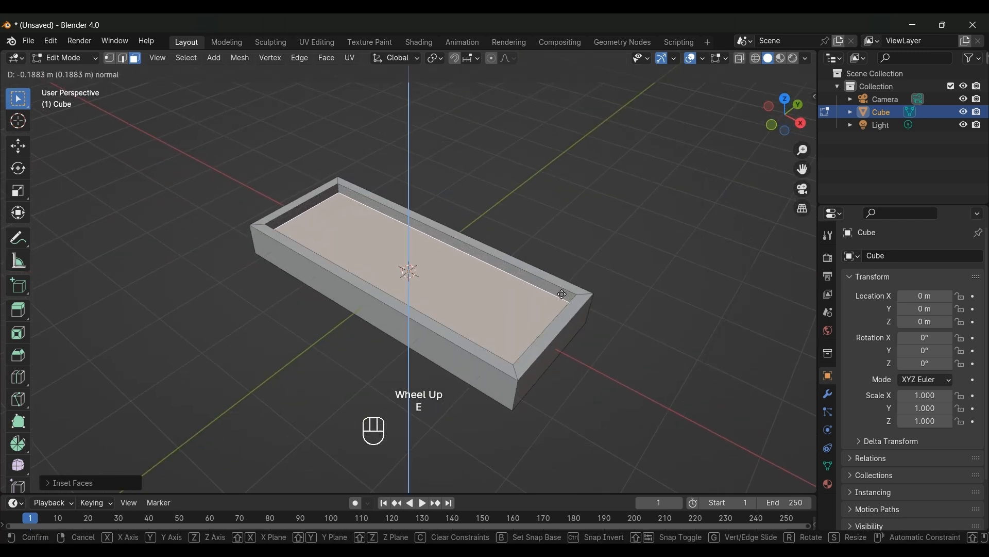
left_click(561, 295)
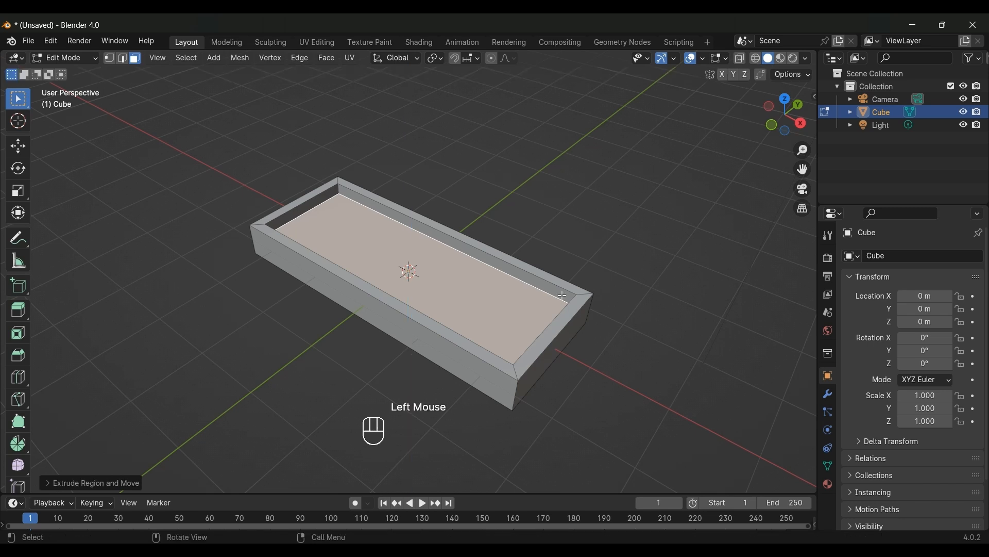
key("Tab")
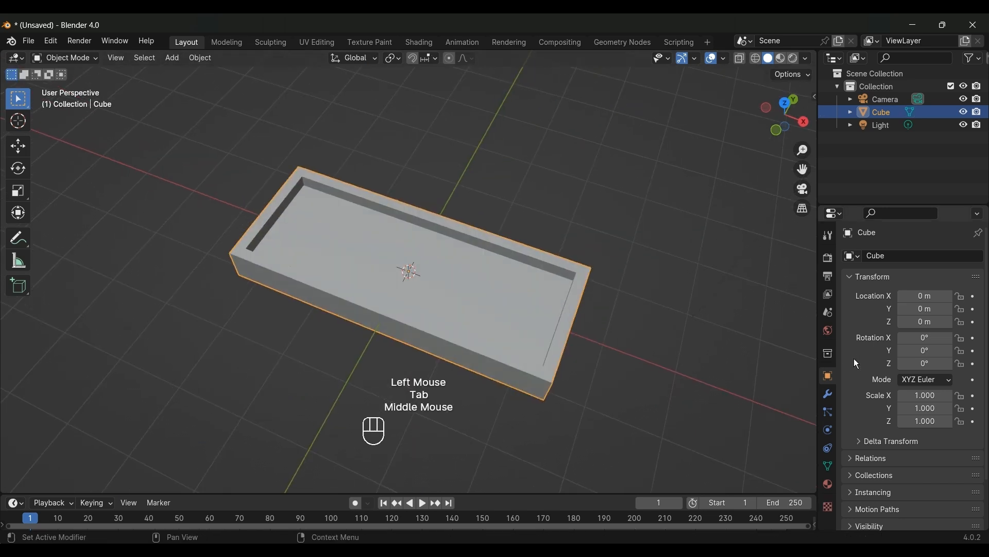
- Add a Bevel modifier (0.08 m, 2 segments) to round the tray's edges
left_click(828, 395)
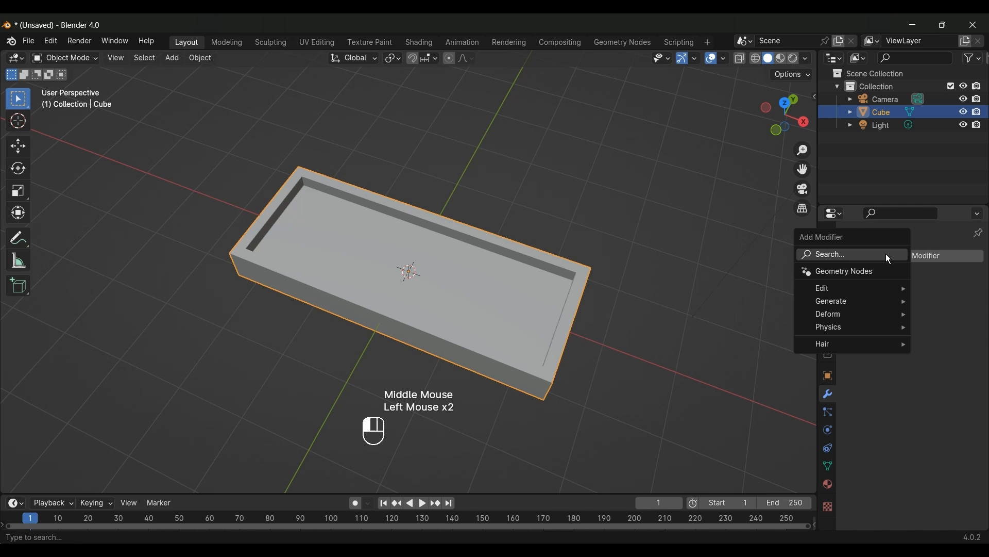
left_click(830, 301)
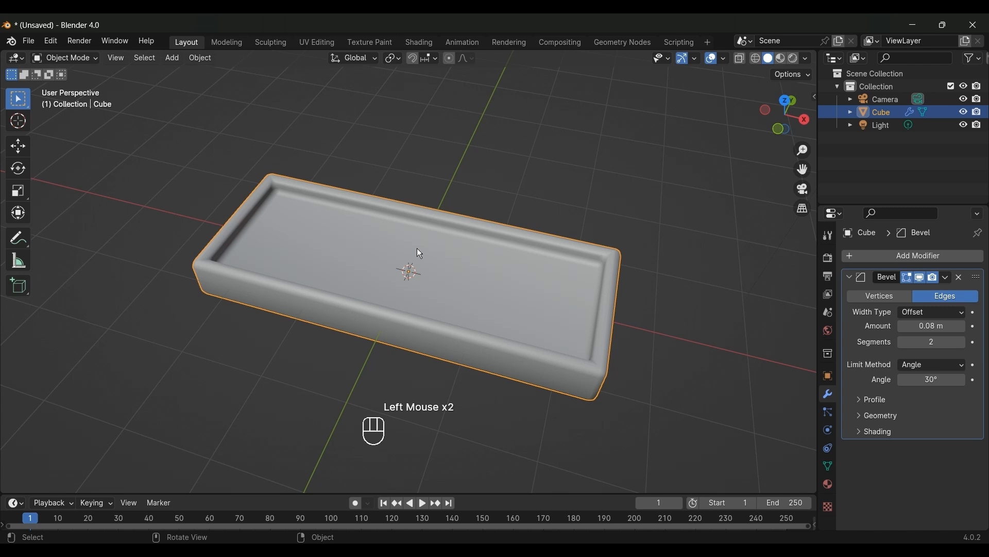
key("shift+a")
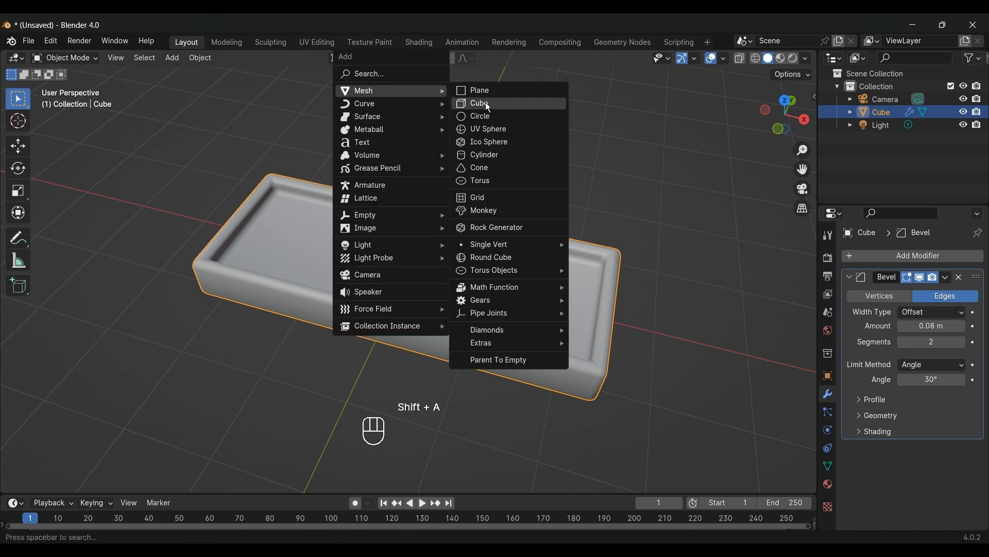
- Add a small cube, give it a subdivision and smooth shading as a keycap
left_click(481, 103)
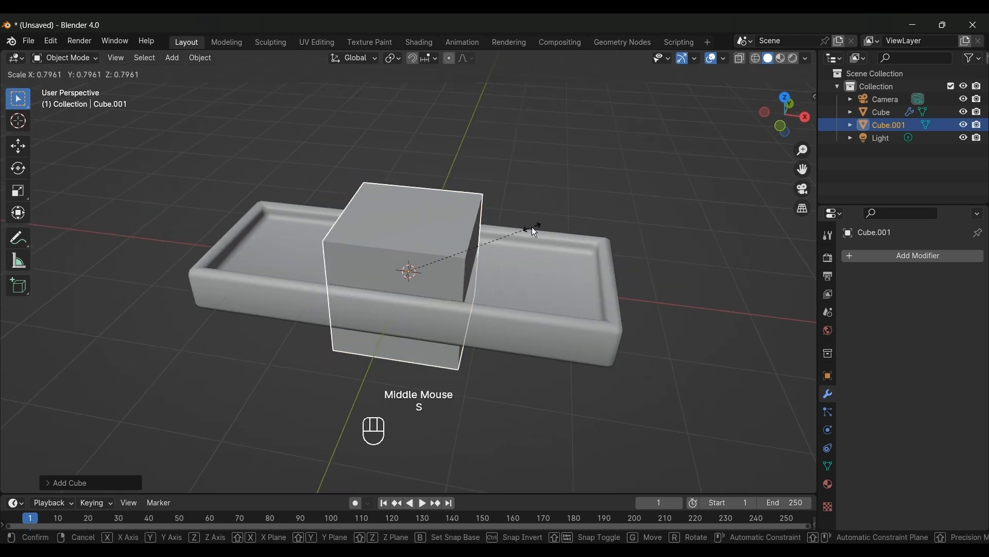
left_click(434, 265)
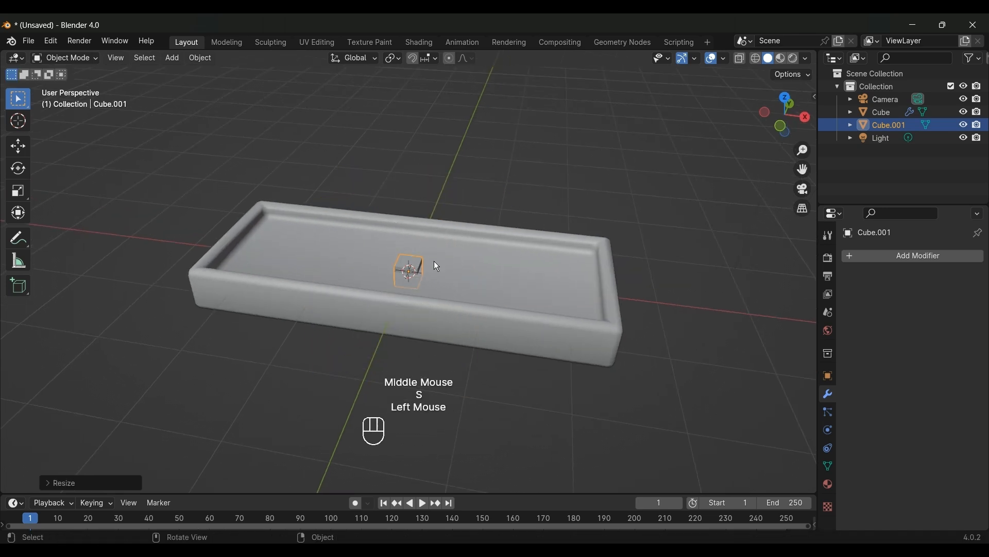
key("Tab")
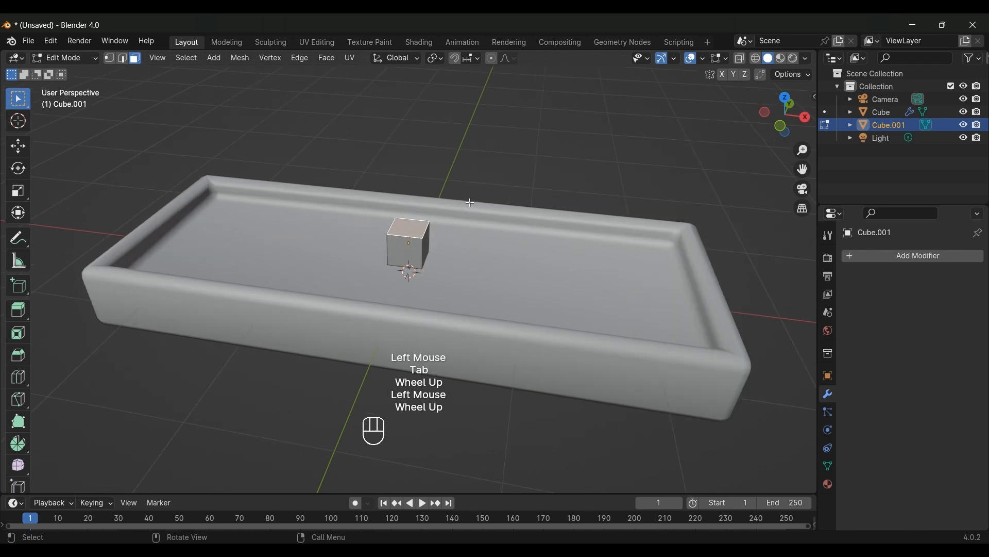
key("s")
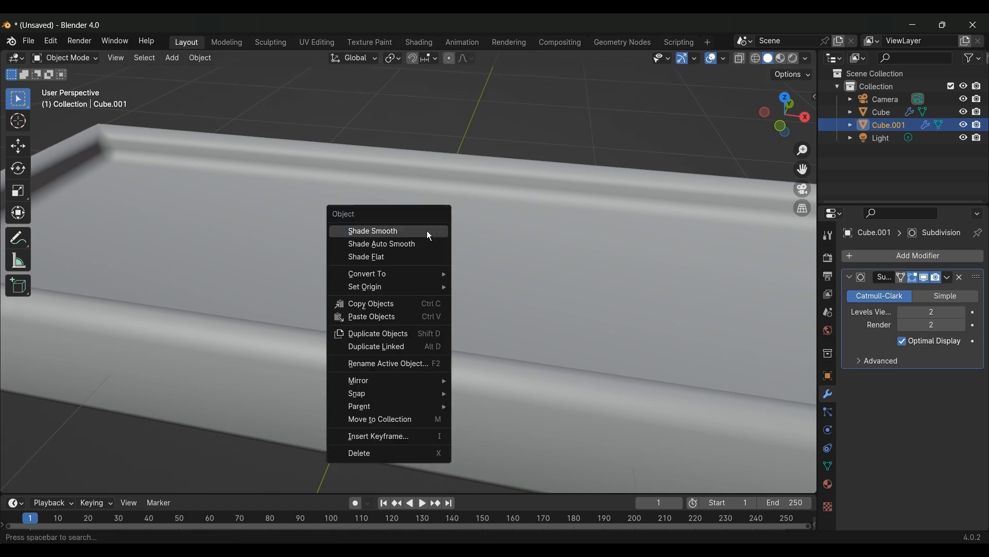
left_click(373, 231)
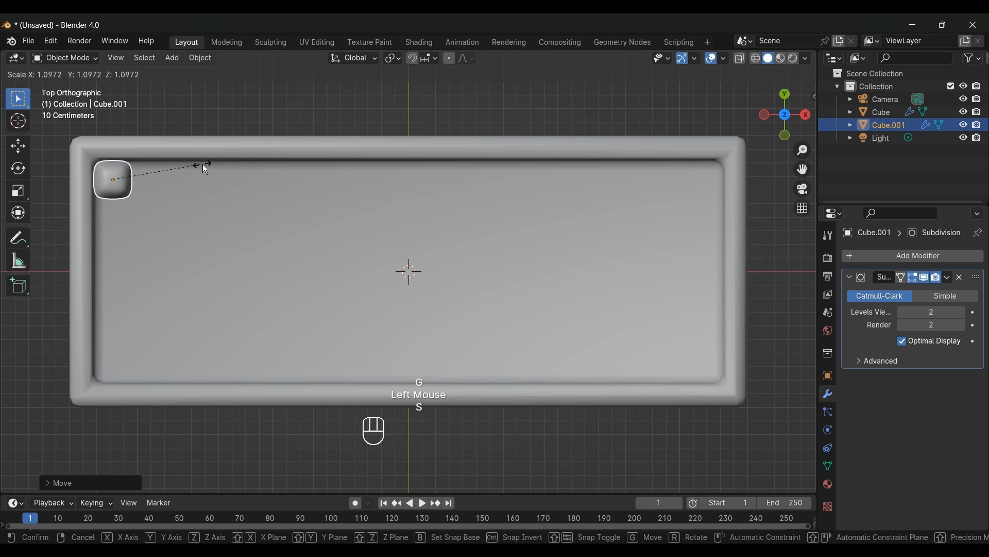
- Size and seat the keycap in the tray's top-left corner, checking from the front
key("s")
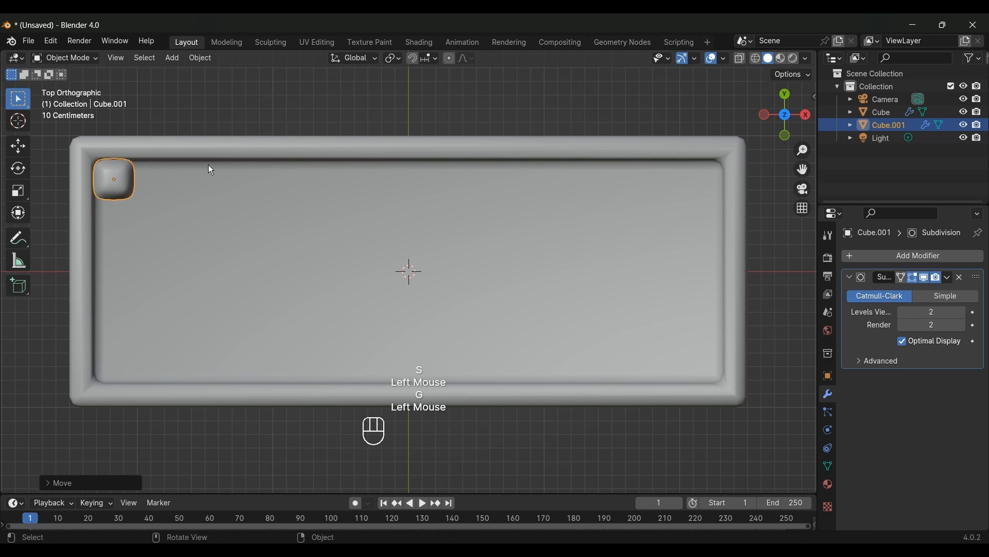
key("KP_1")
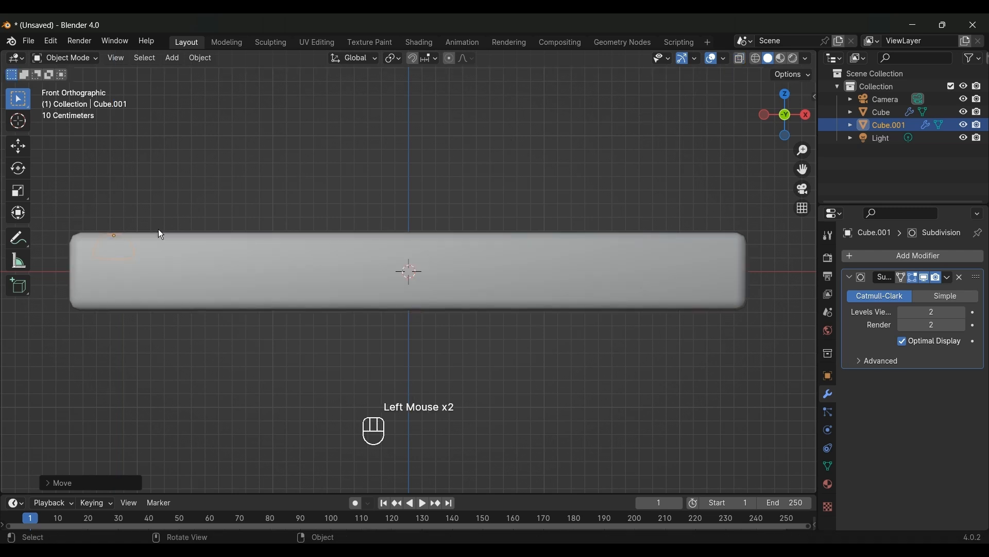
- Give the duplicated keycap an Array modifier with Count 12 along the top edge
key("KP_7")
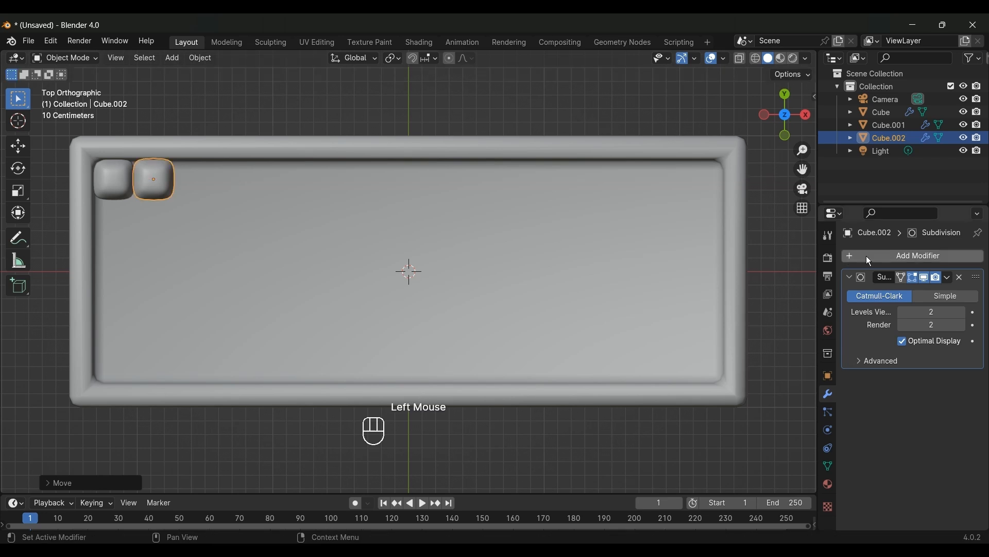
left_click(917, 255)
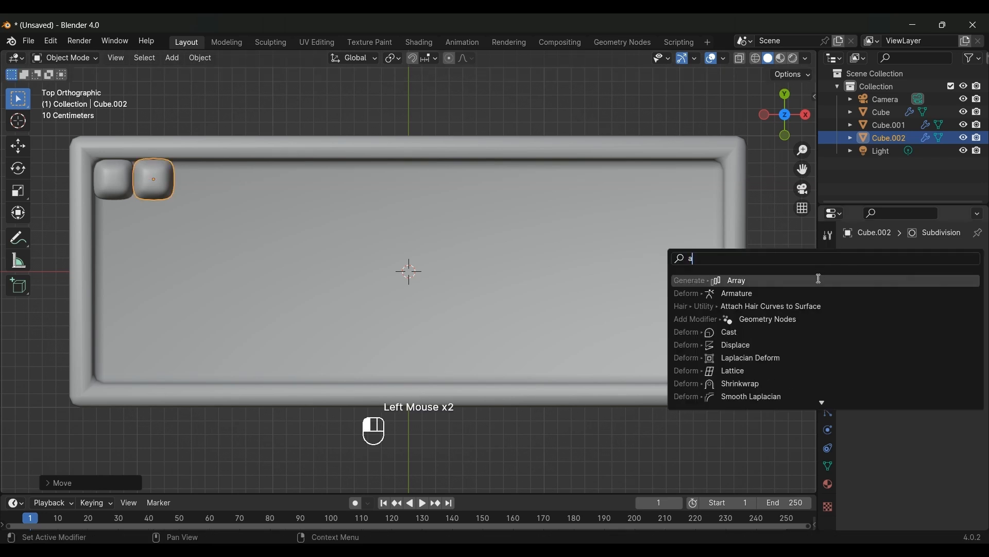
left_click(736, 280)
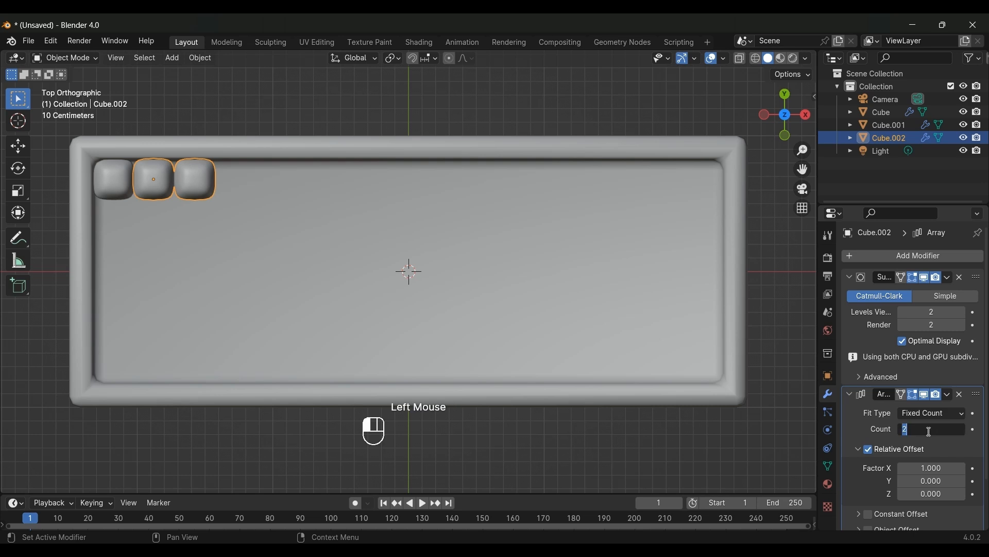
type("12")
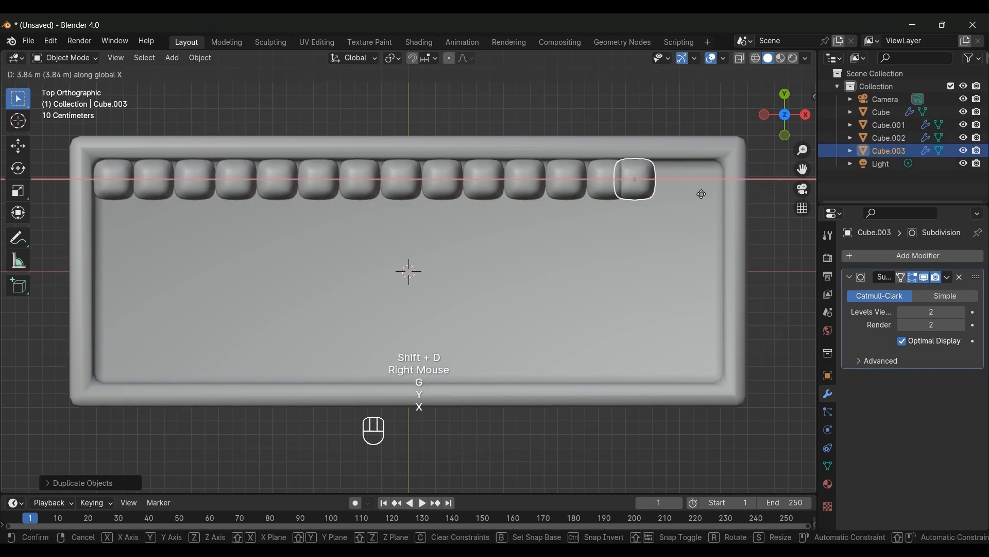
mouse_move(716, 196)
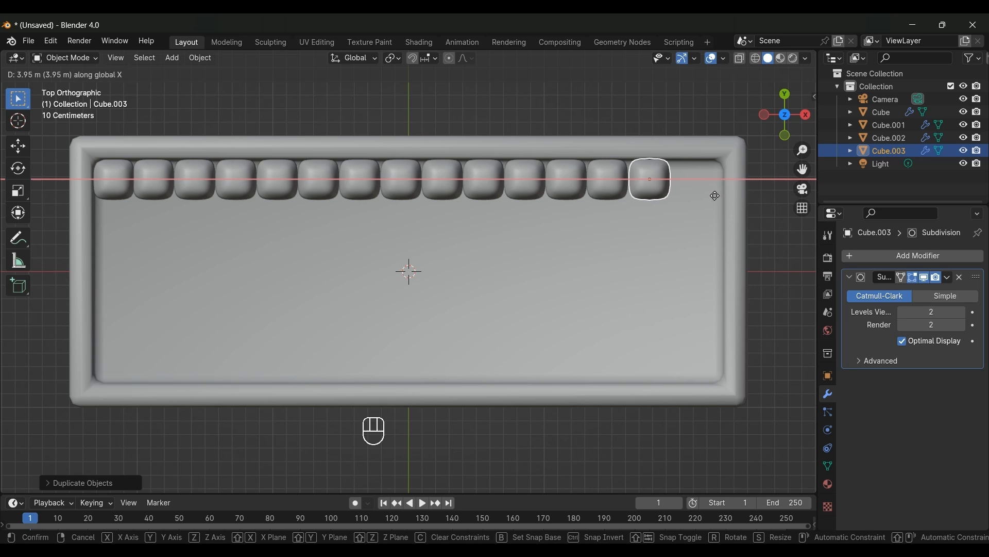
- Dissolve edges and pull the end keycap's right faces out to make a wide key, then select the case
key("Tab")
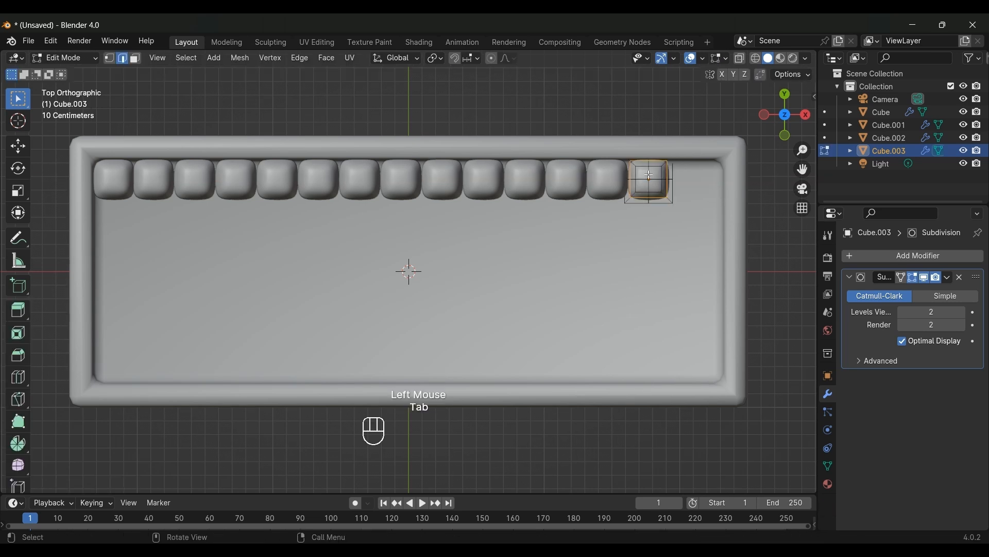
key("x")
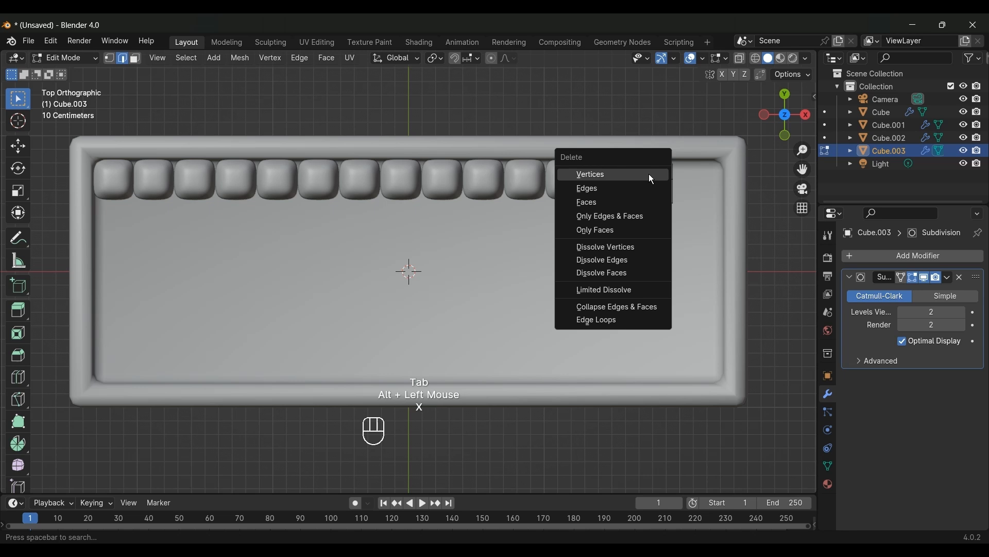
left_click(601, 260)
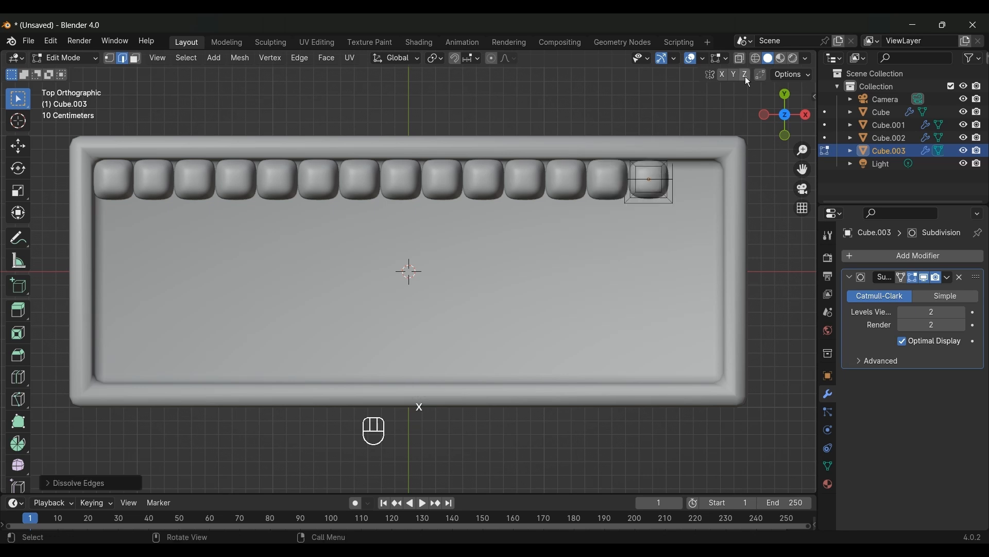
double_click(669, 179)
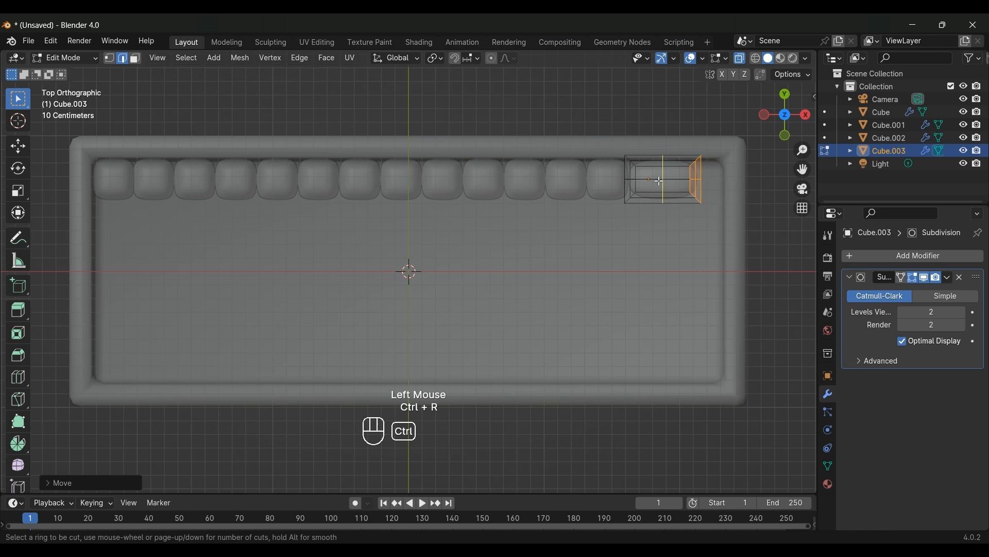
key("Tab")
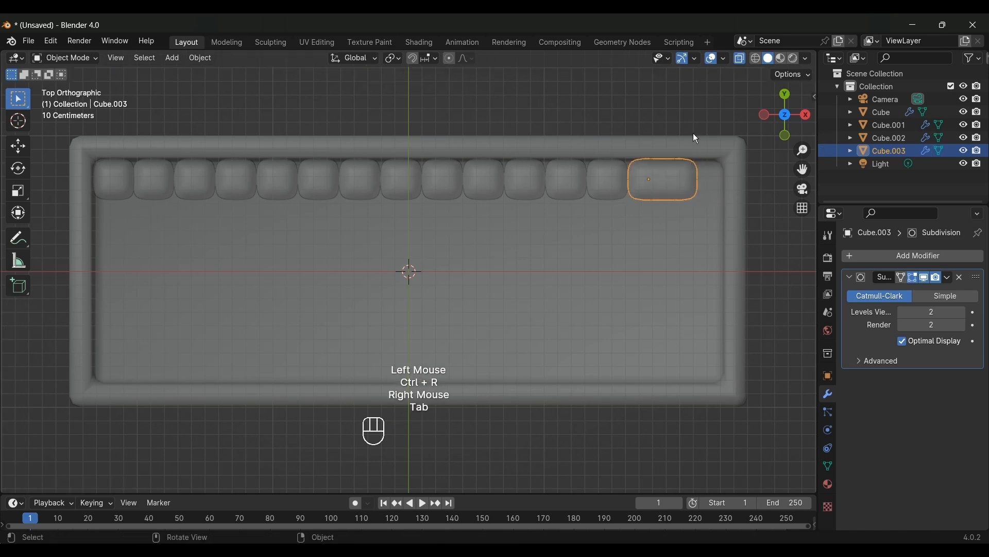
left_click(112, 179)
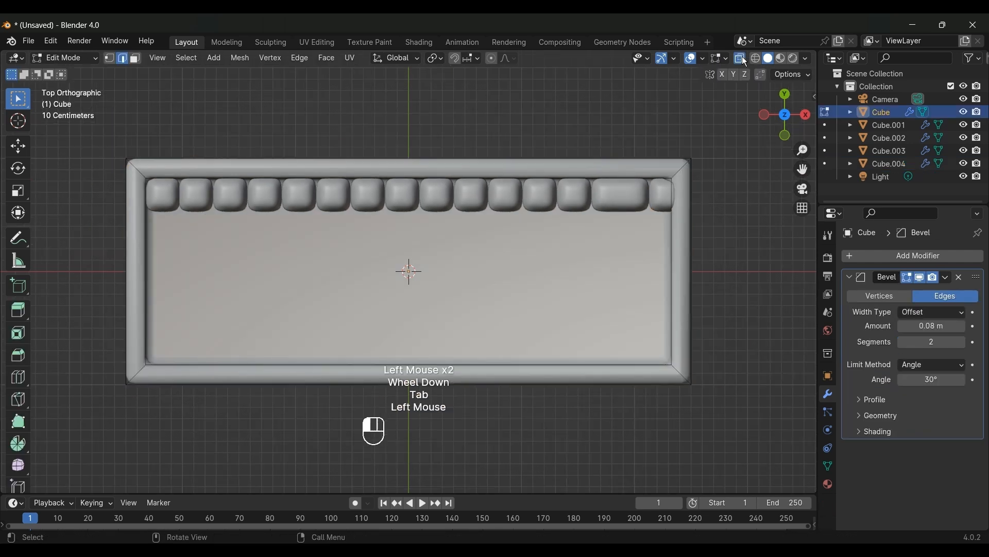
- Duplicate keycaps downward into new rows with Array counts 11 and 5
key("Tab")
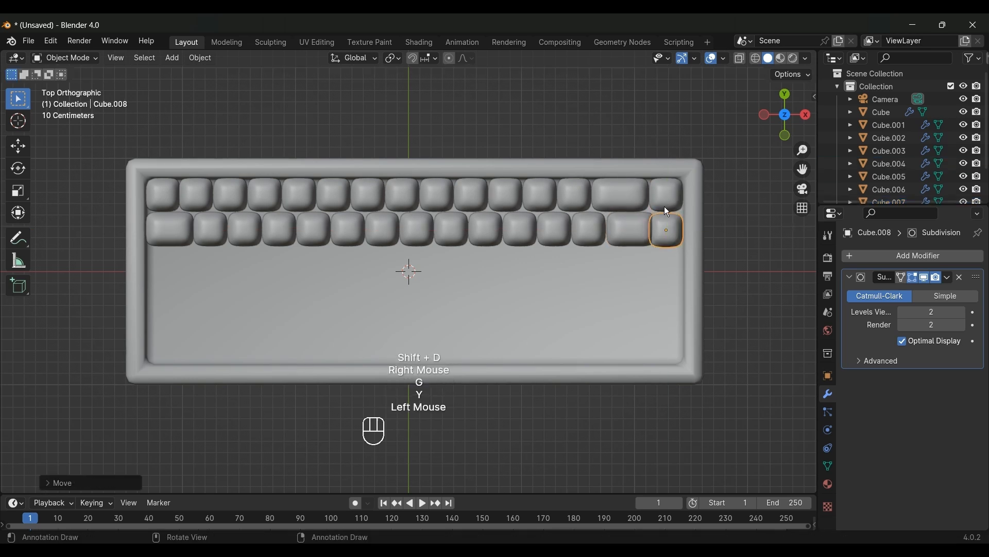
left_click(665, 194)
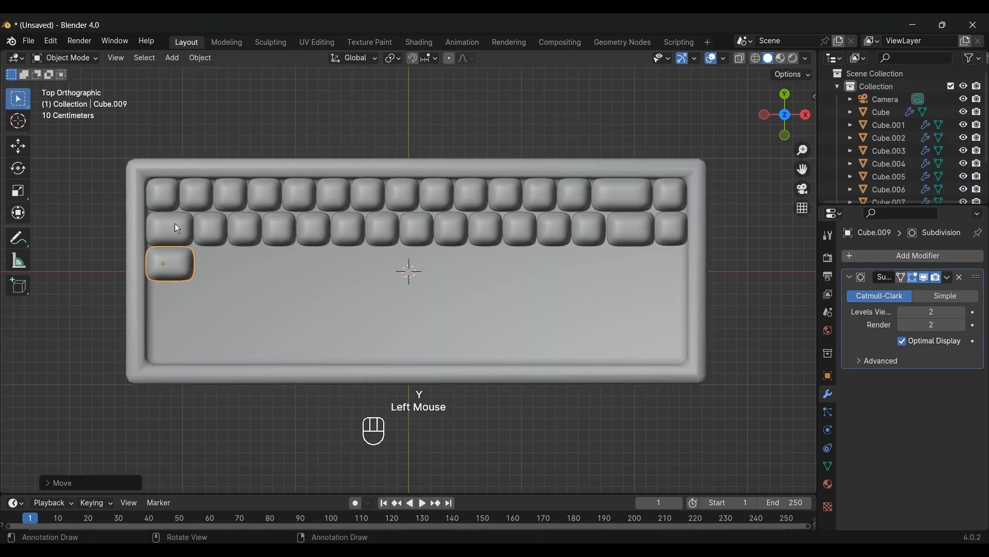
key("Tab")
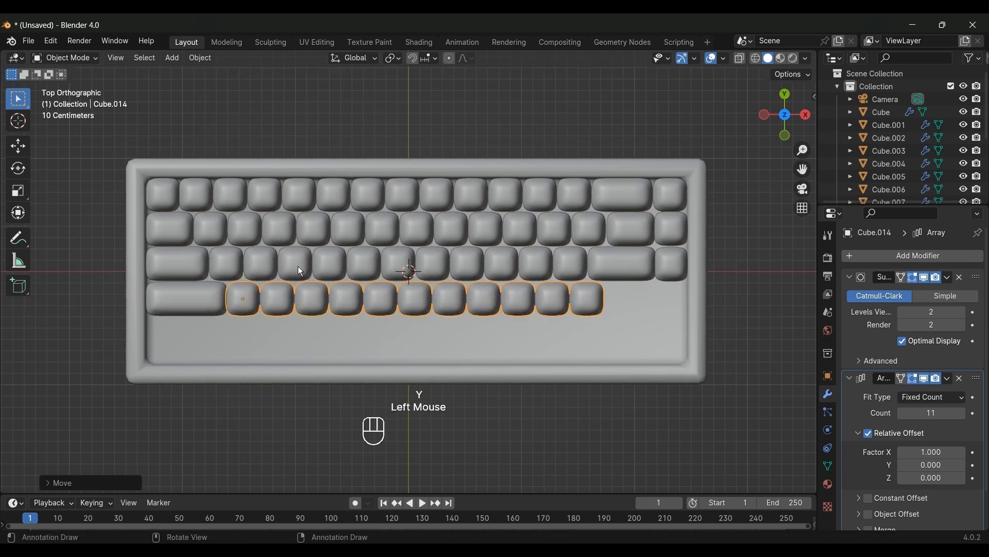
key("shift+d")
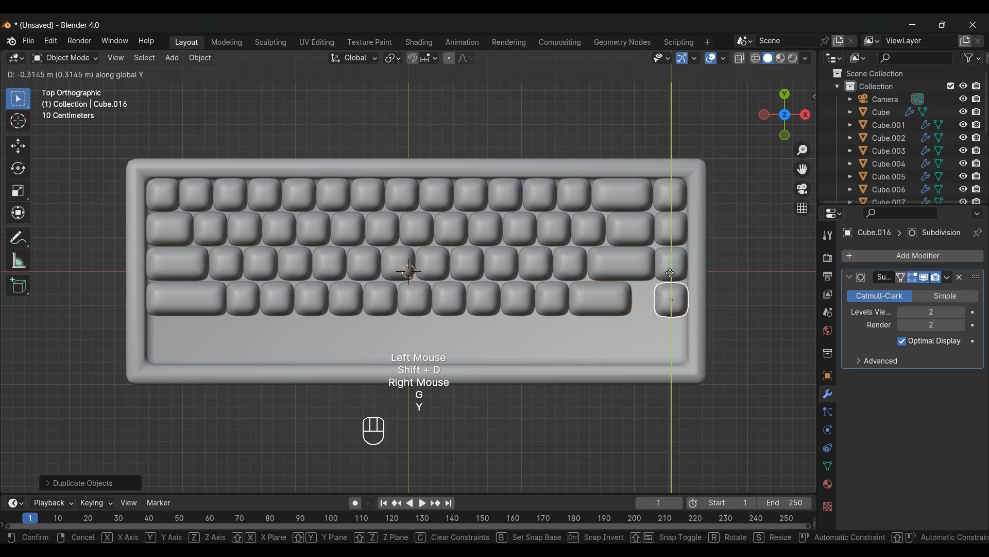
key("Tab")
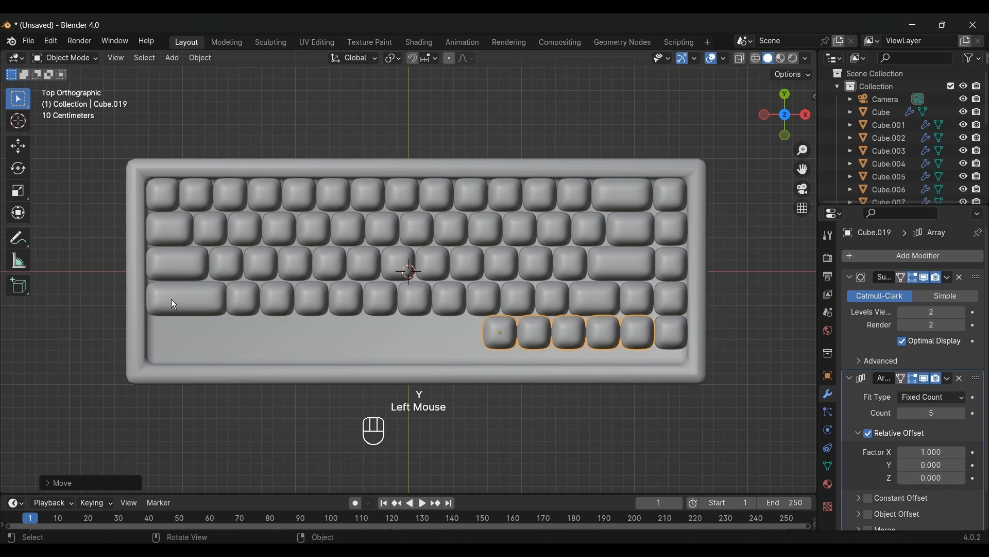
key("Tab")
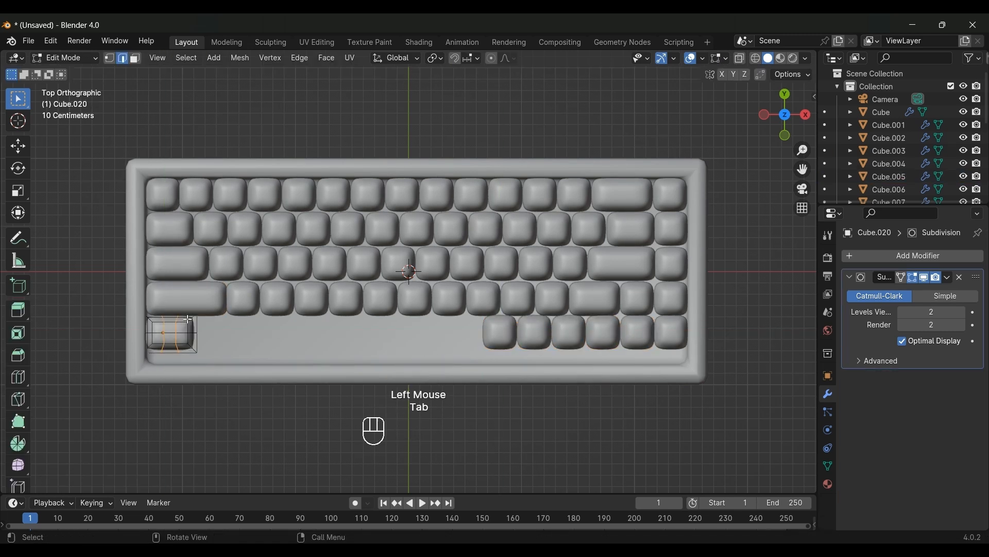
- Move the case's right edge in along X so it fits snugly around the keys
left_click(172, 333)
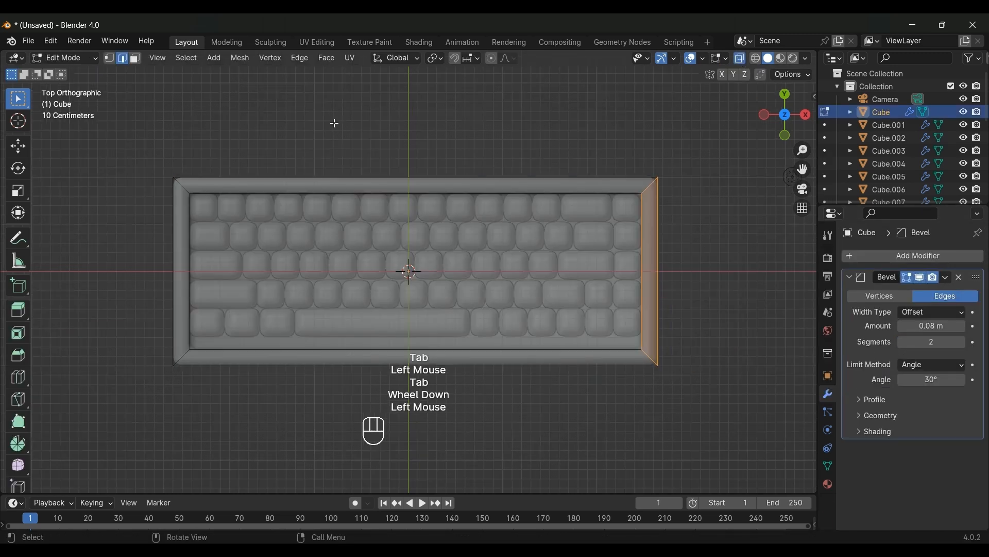
key("g")
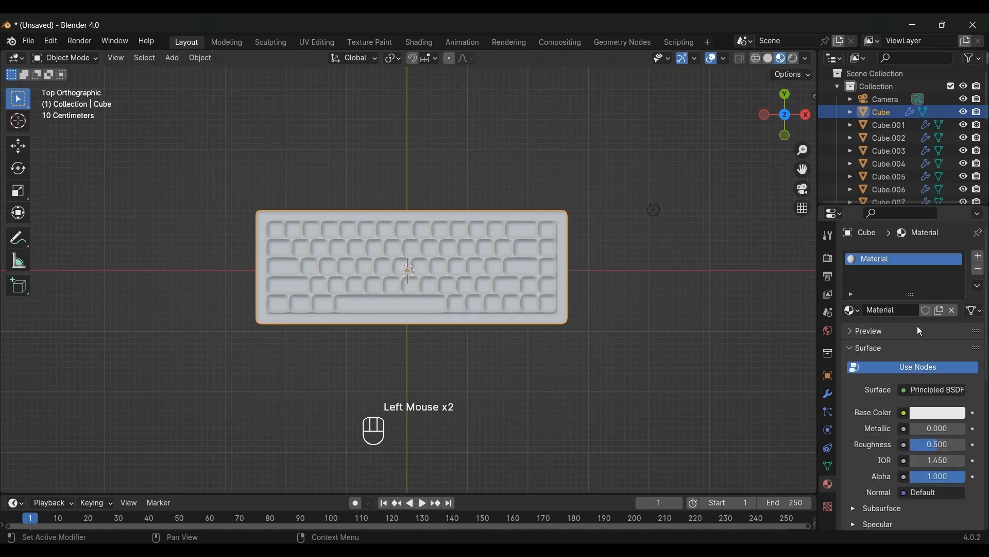
- Set the case material's base color to hex F1F1E9
left_click(937, 413)
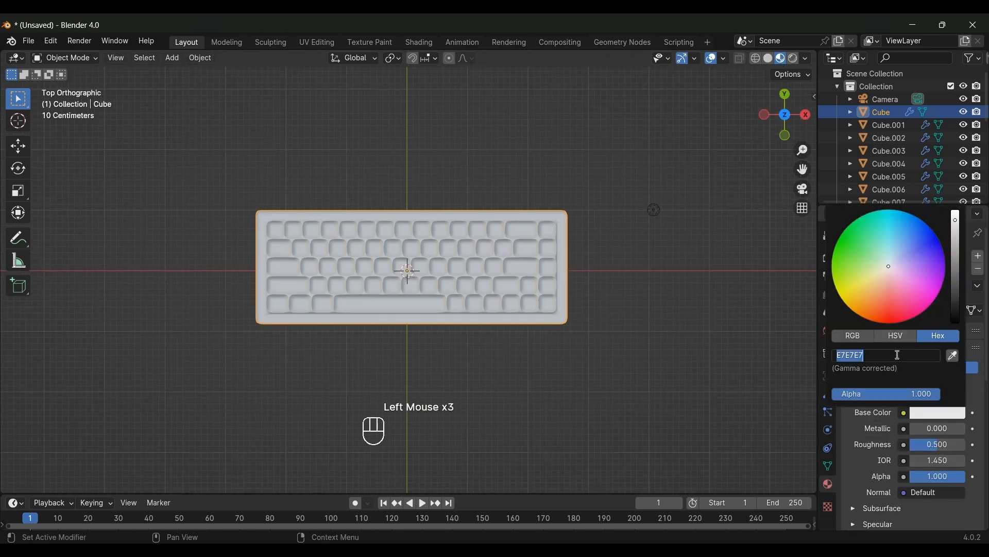
type("f")
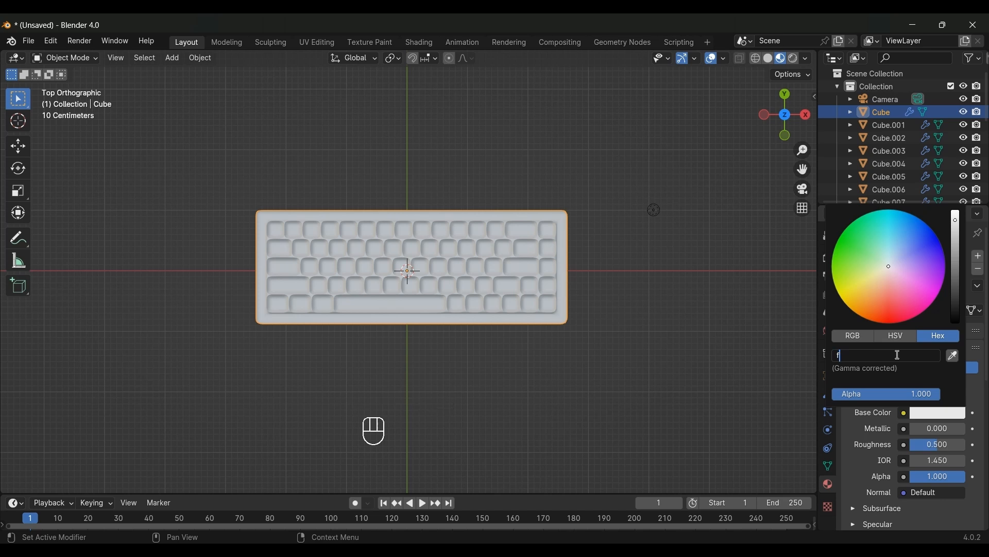
type("1f1")
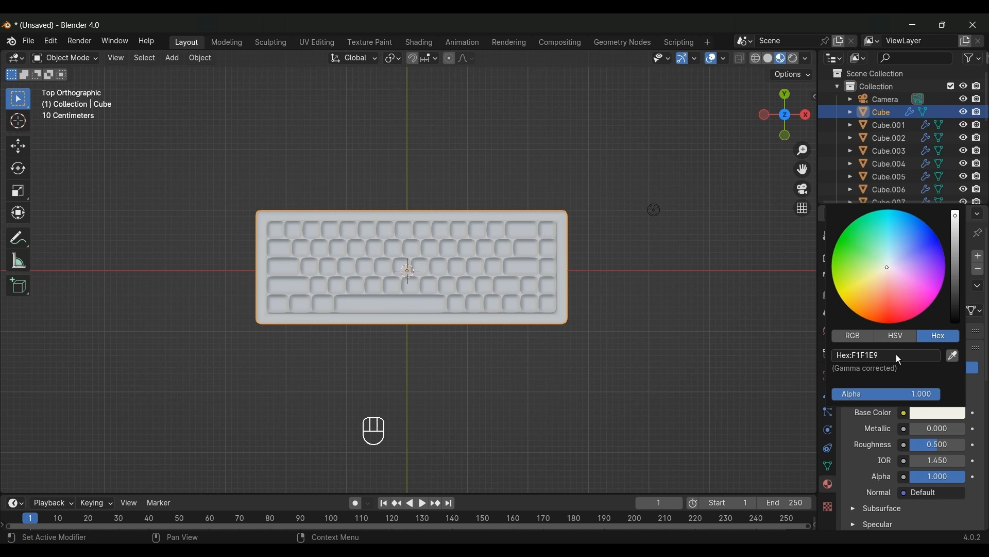
left_click(937, 443)
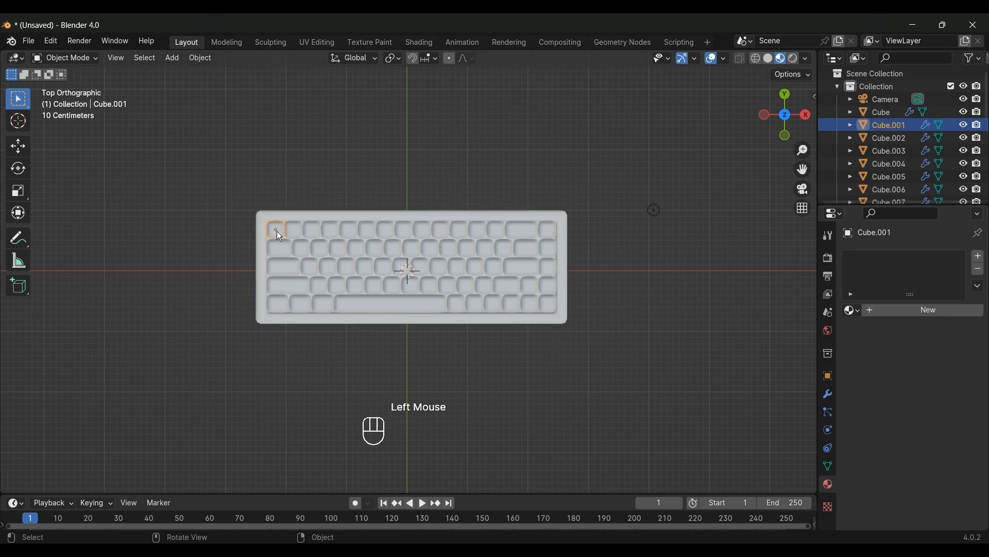
- Give the accent keys a new pink material (hex F2AC…) with roughness 0.3
left_click(390, 303)
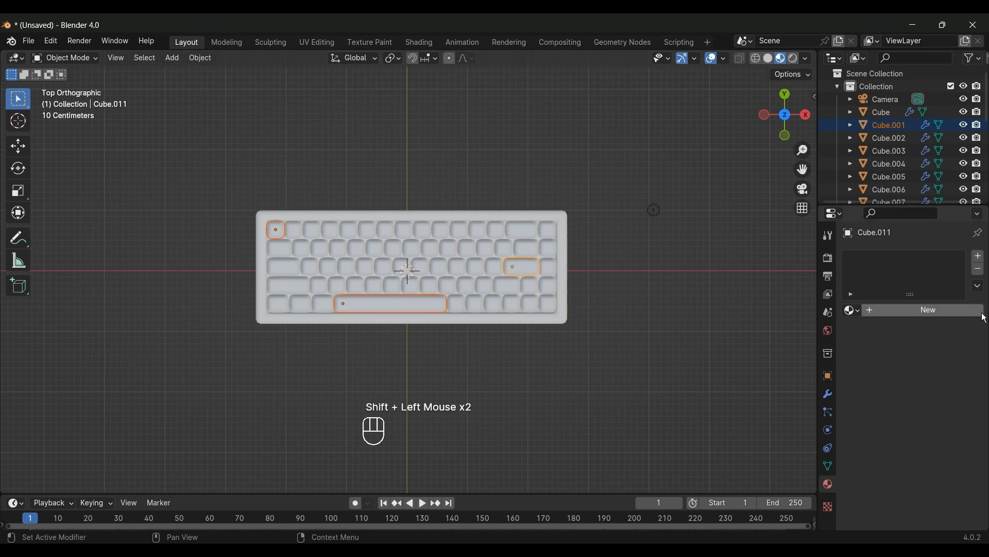
left_click(938, 412)
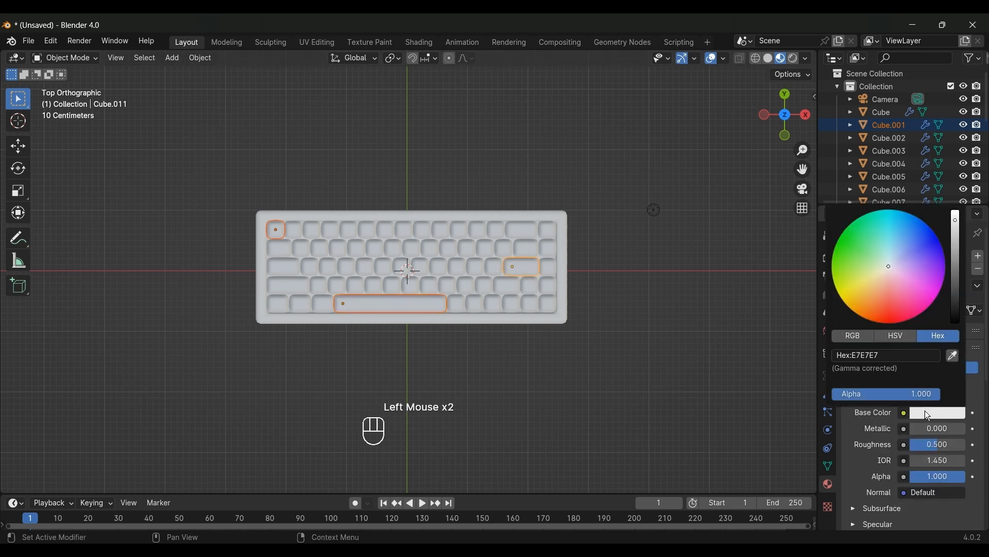
left_click(883, 355)
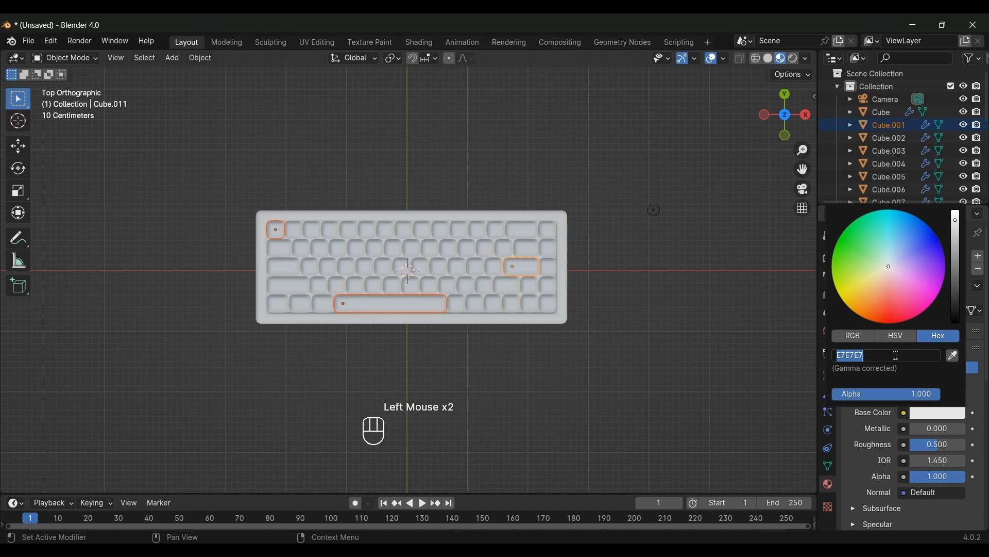
type("f2")
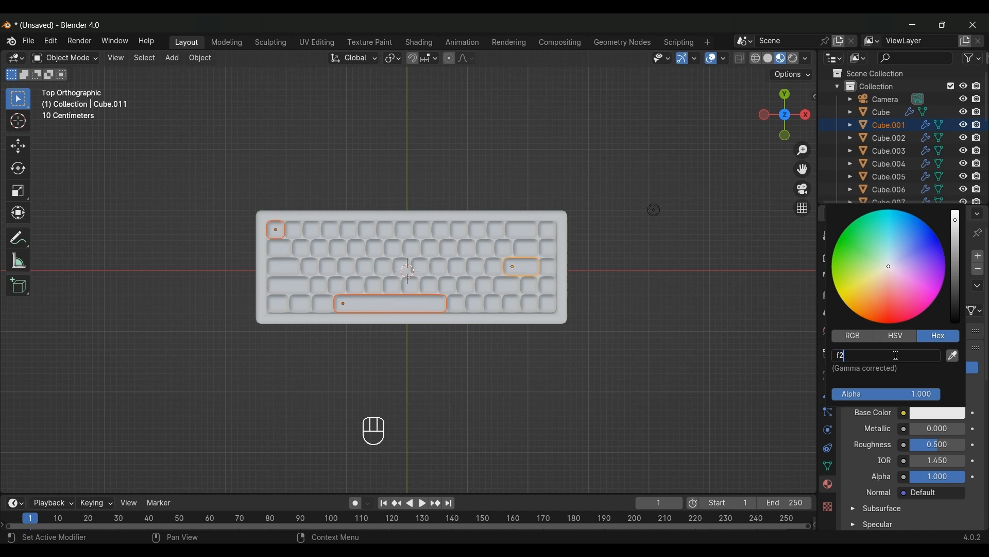
type("ac")
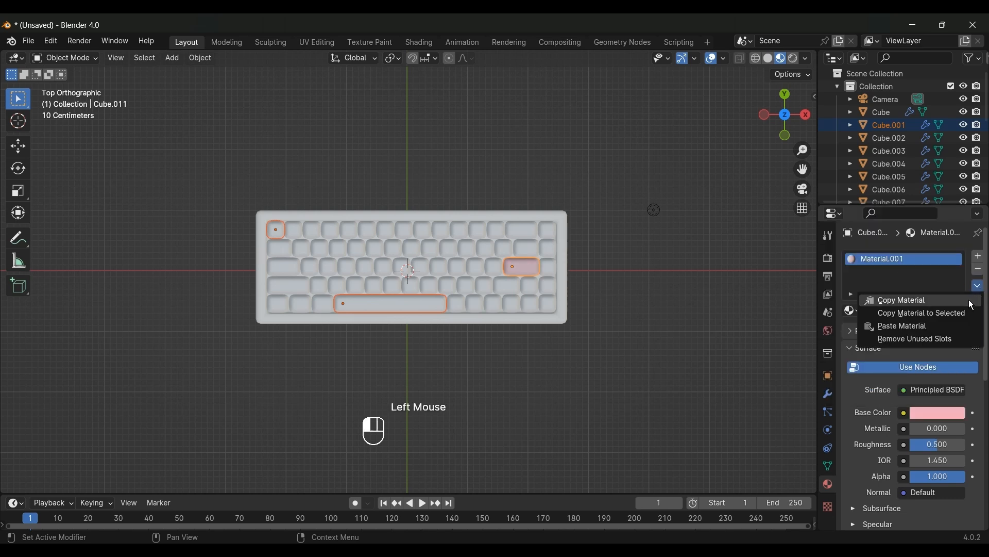
double_click(937, 443)
type("0.300")
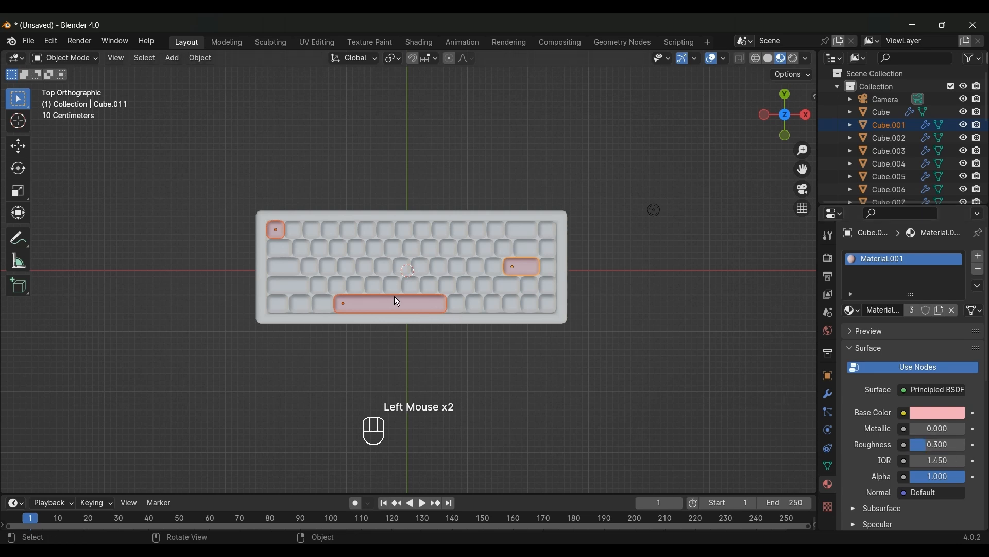
- Give the edge keys a light blue (B6…) material and copy the case material to the plain keys
left_click(546, 303)
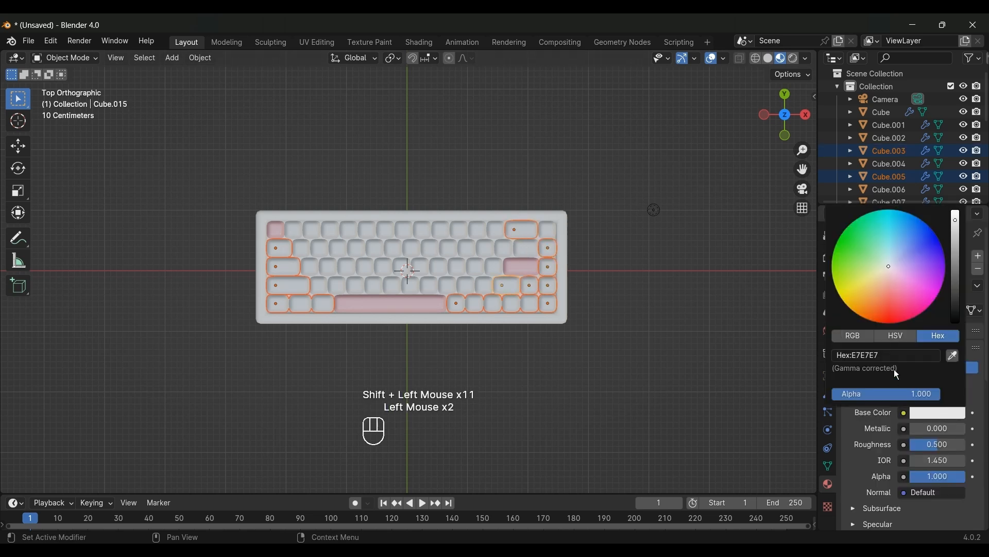
type("b6")
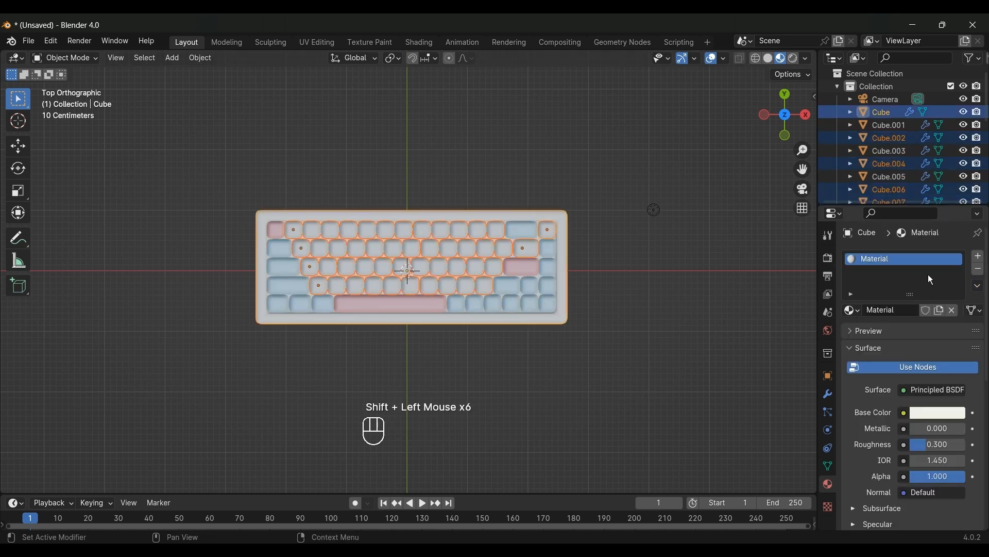
left_click(657, 271)
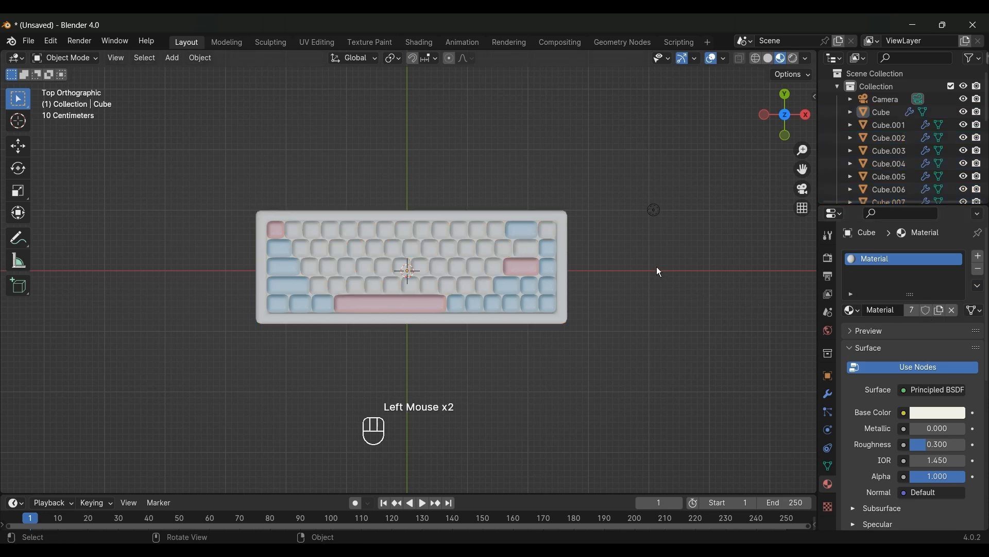
- Add a large ground plane with a pink material, roughness 0.6, and zoom out to frame it
key("shift+a")
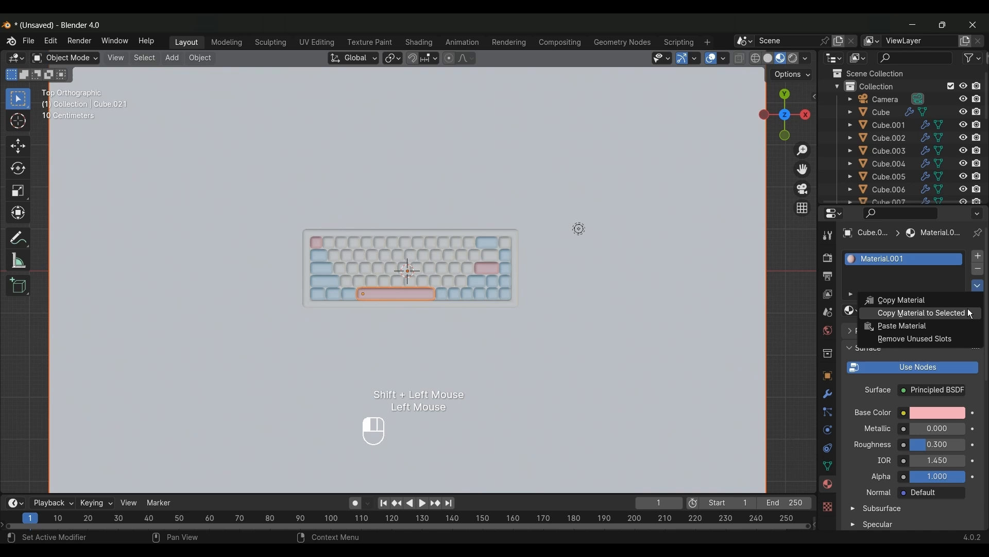
left_click(921, 313)
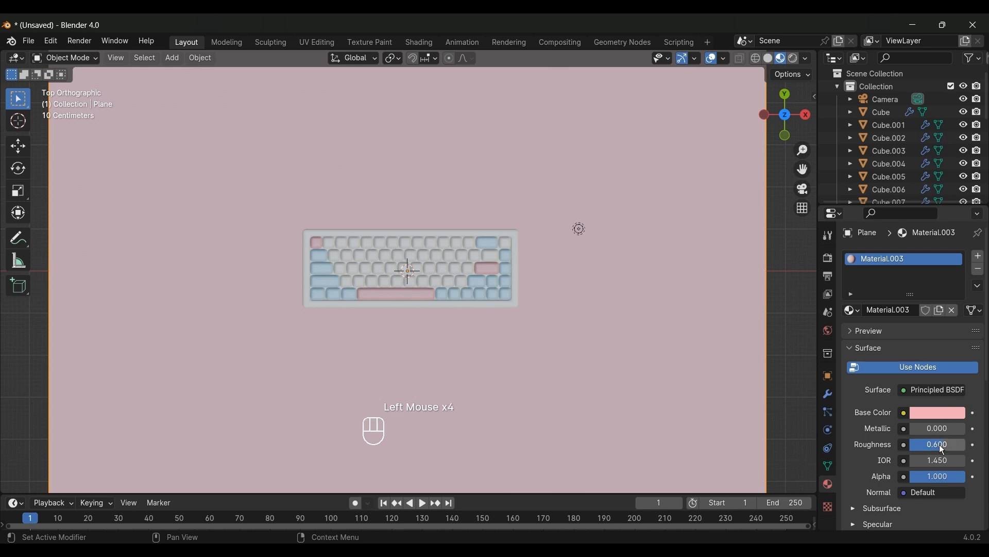
scroll("down", 3)
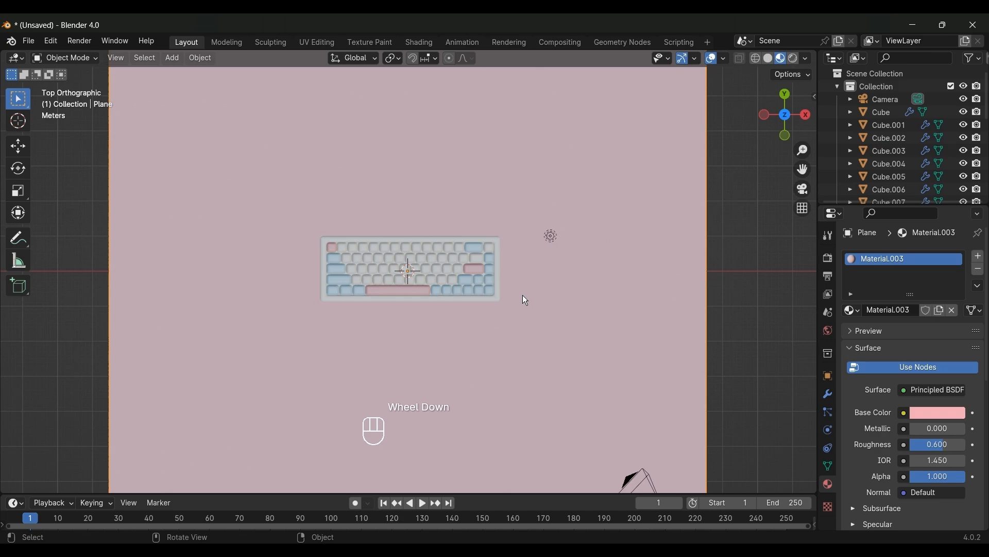
scroll("down", 3)
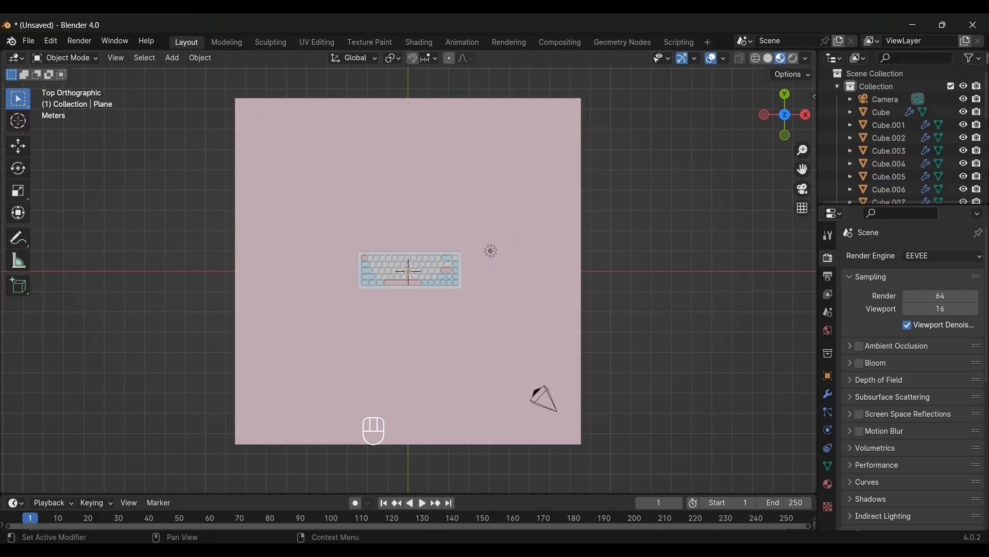
- Switch the render engine to Cycles with 100 viewport samples
left_click(941, 255)
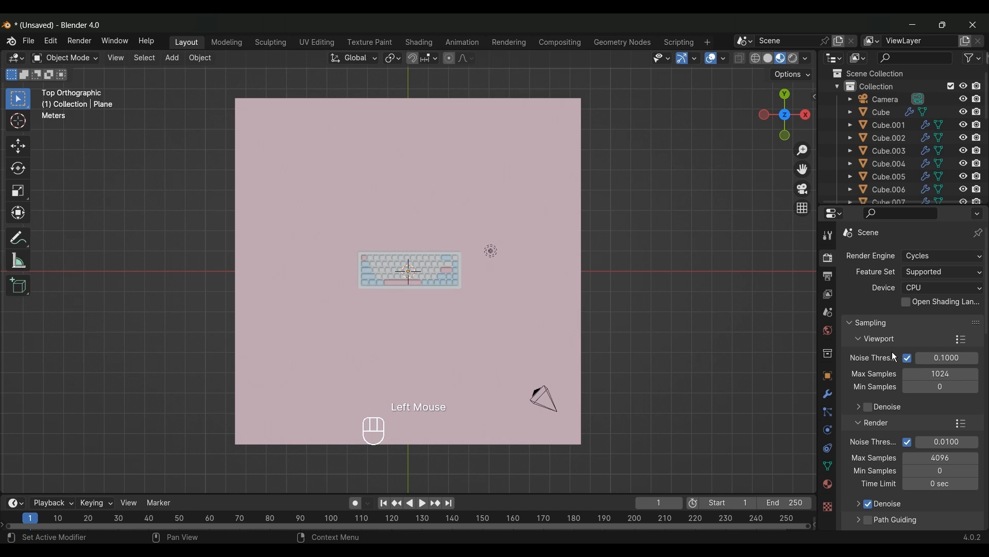
scroll("down", 3)
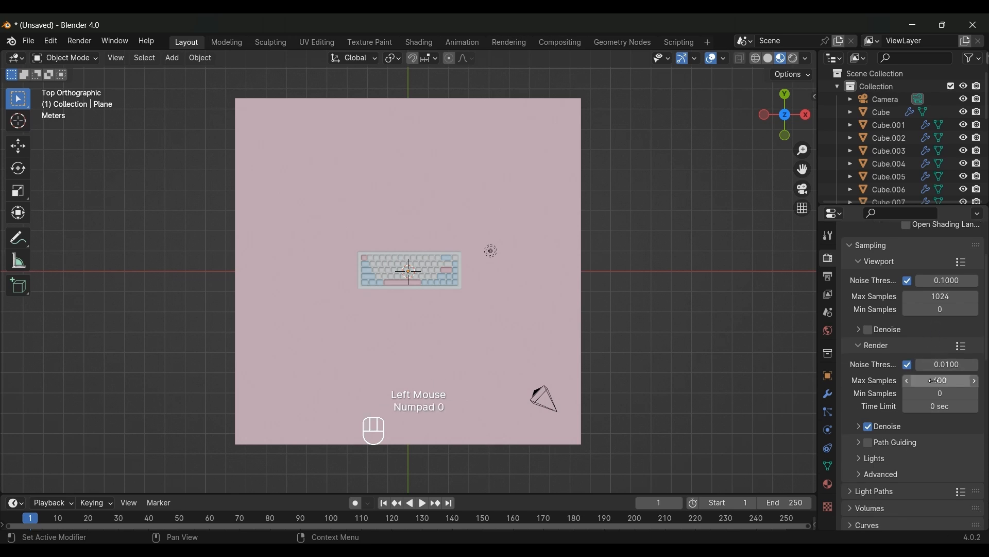
double_click(940, 297)
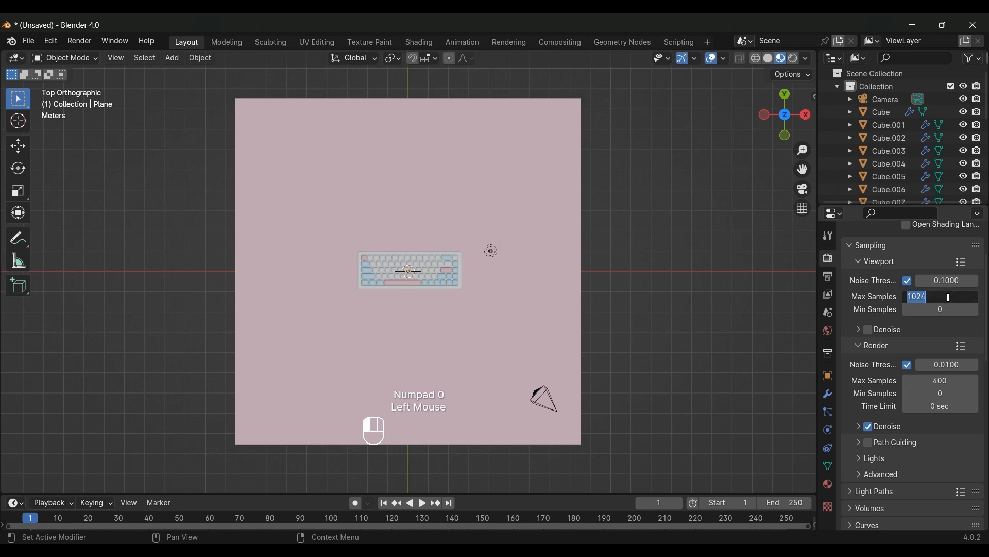
type("100")
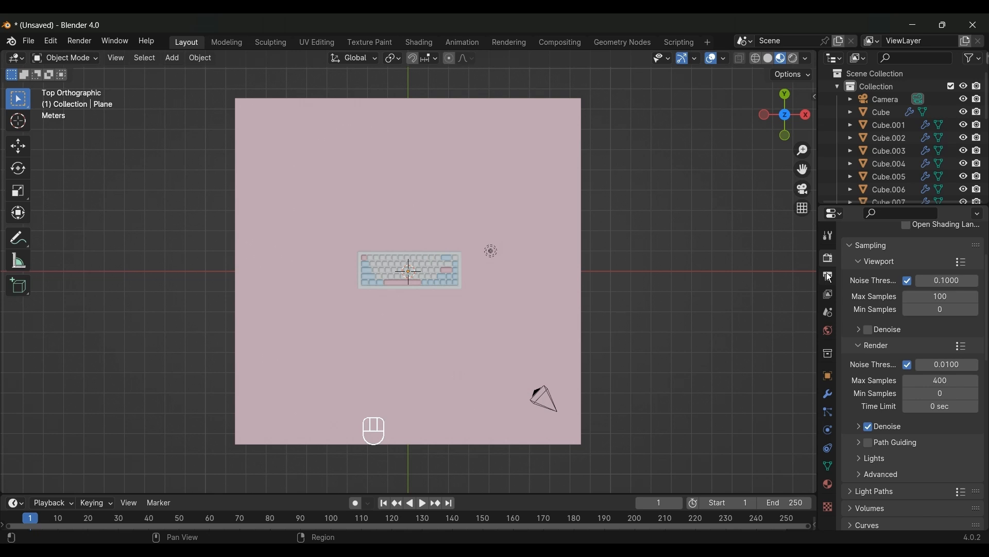
- Set the render resolution width to 1400 pixels
left_click(828, 276)
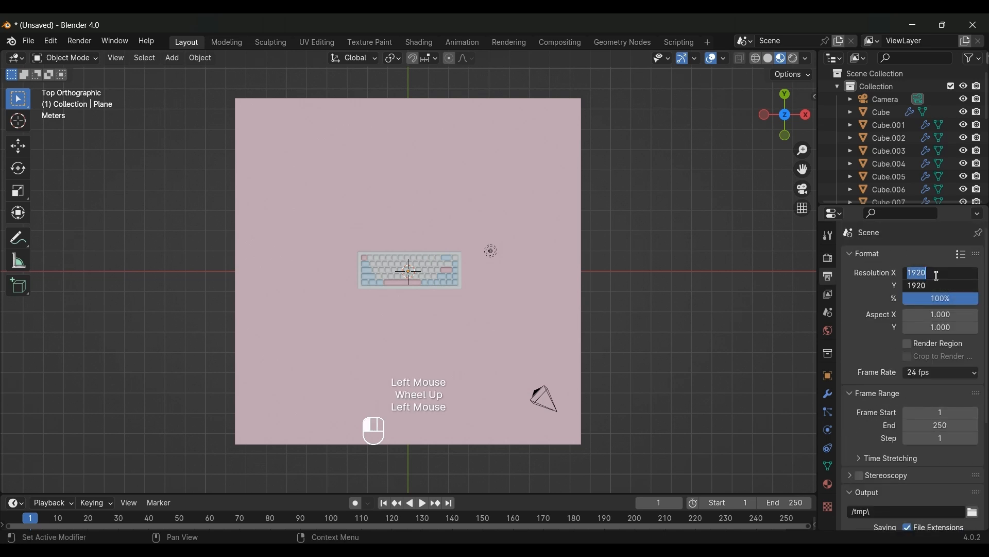
type("1400")
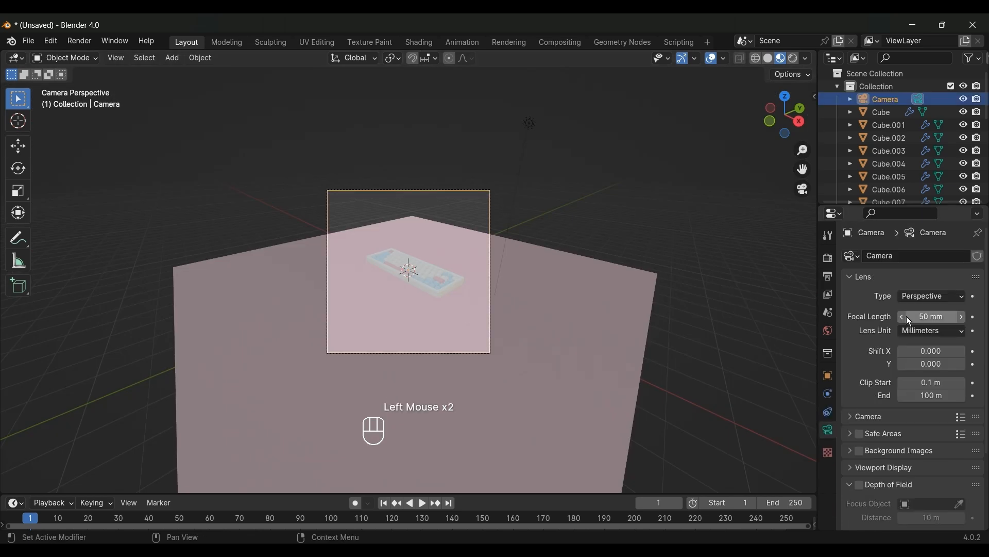
- Make the camera orthographic and adjust its orthographic scale
left_click(929, 296)
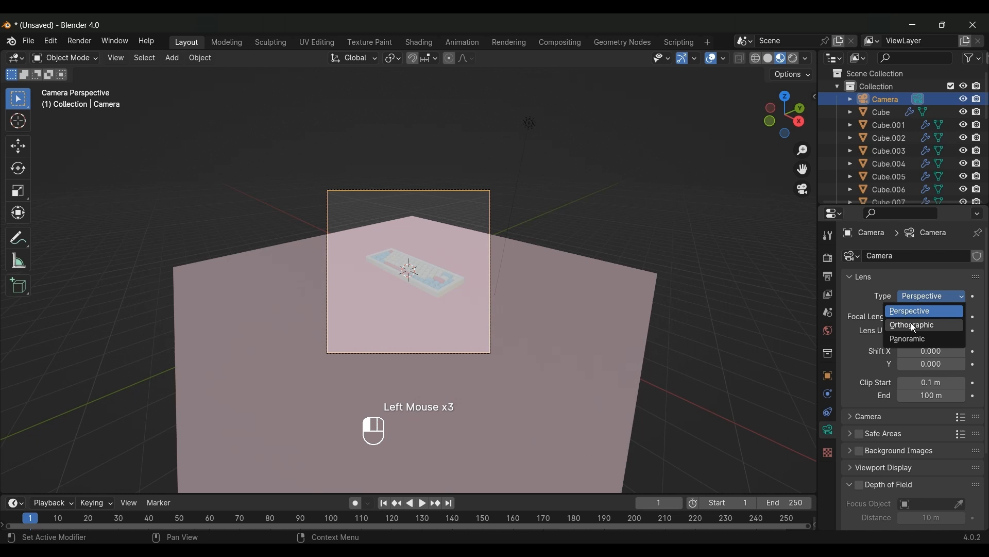
left_click(912, 326)
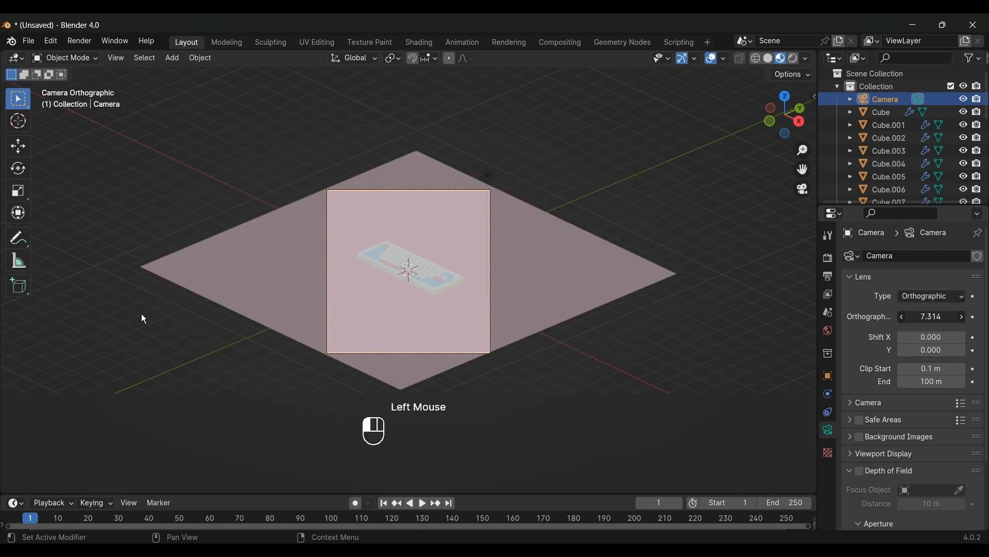
double_click(930, 317)
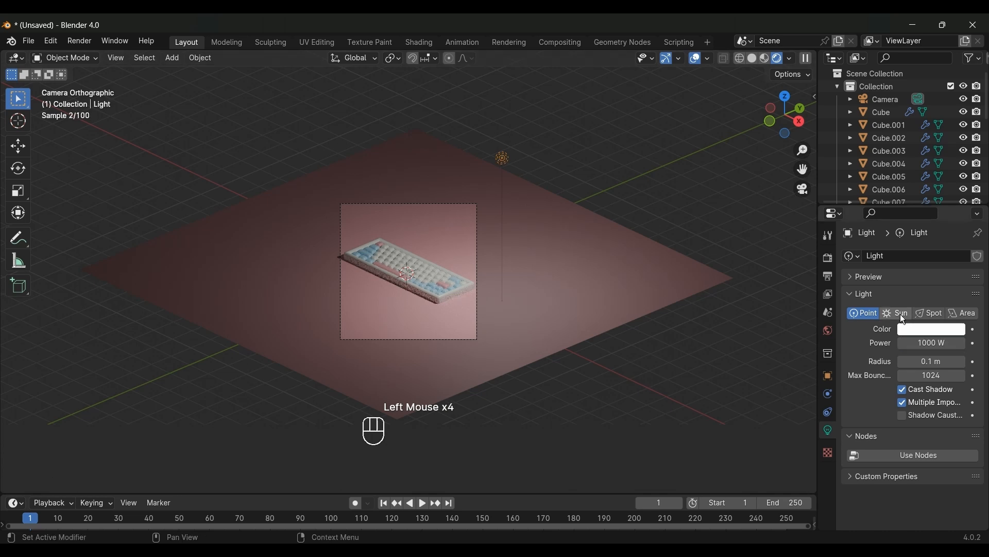
- Change the existing light's type to Sun
left_click(899, 313)
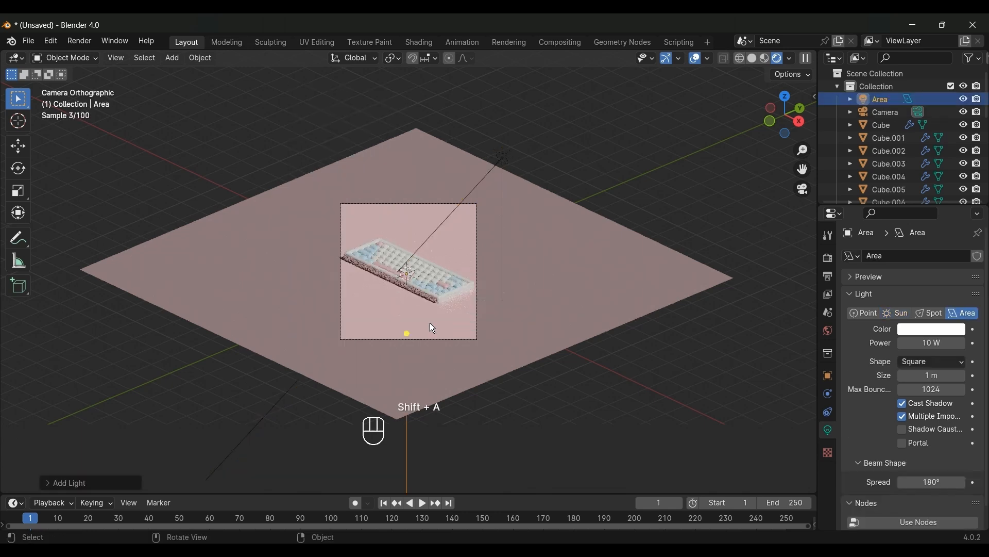
- Raise the area light and duplicate it near the plane's opposite edge from top view
key("g")
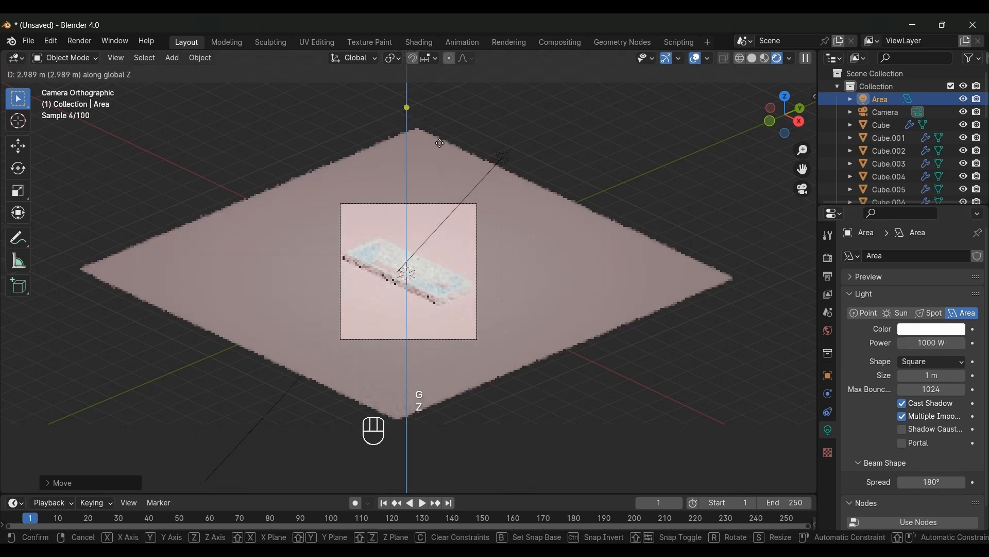
key("KP_7")
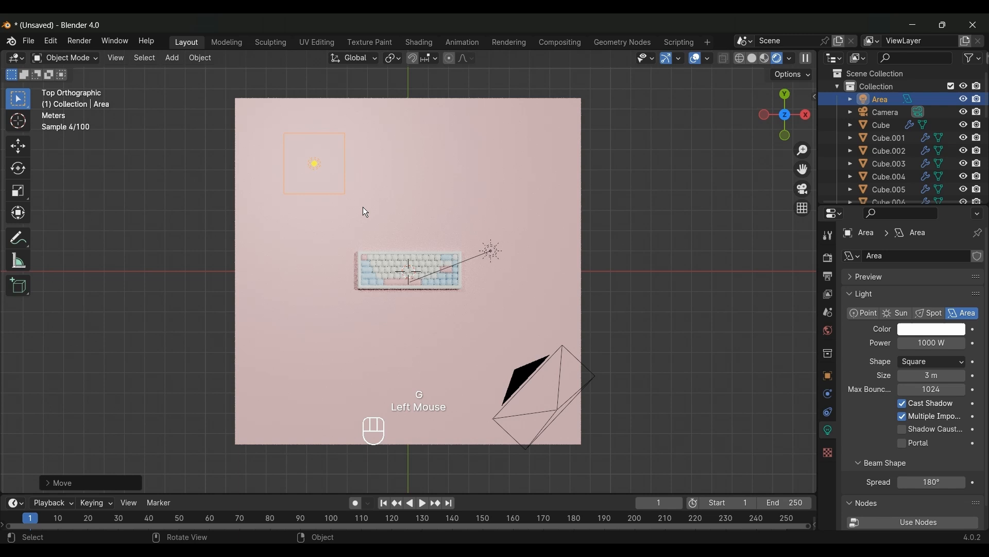
key("shift+d")
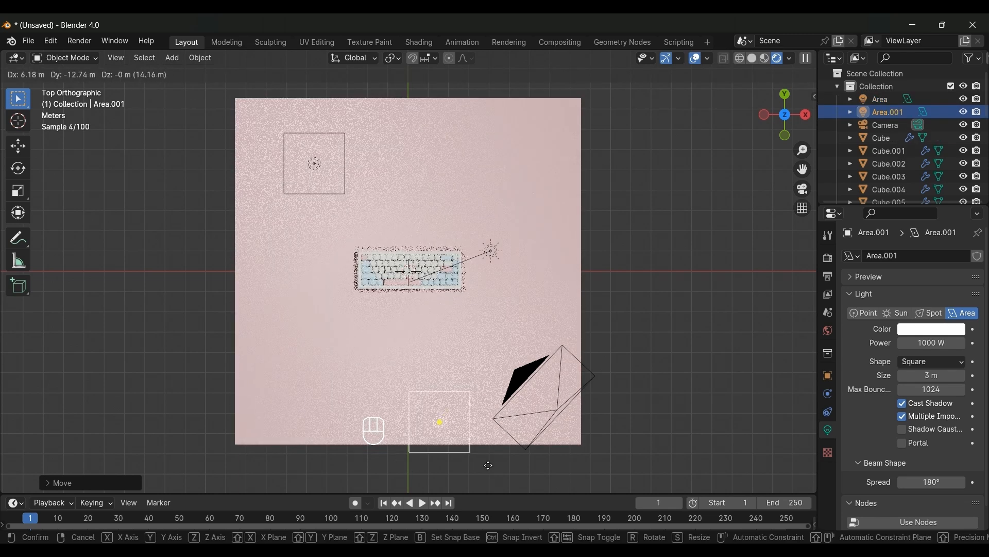
left_click(440, 421)
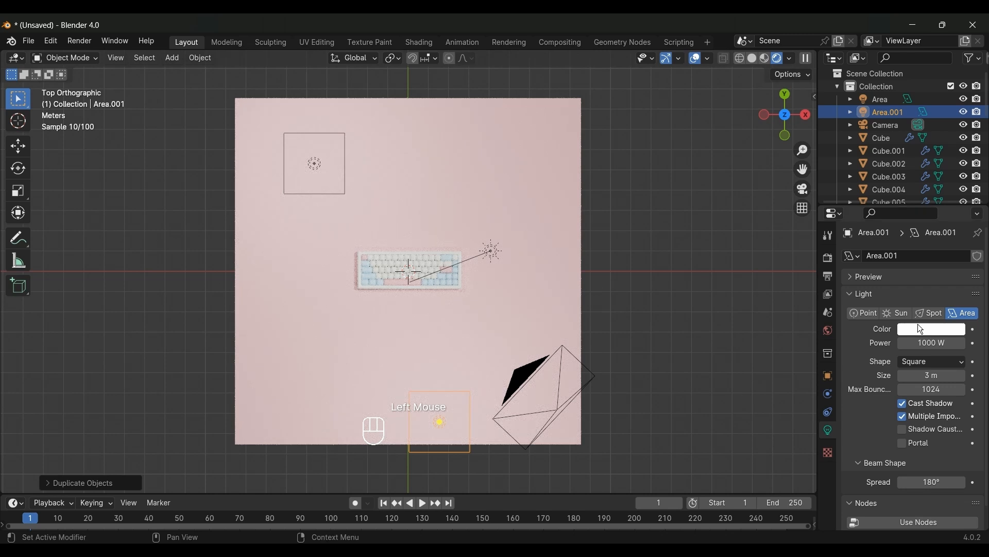
- Tint the copied light pink (hex f2a) and the first area light hex b6
left_click(931, 328)
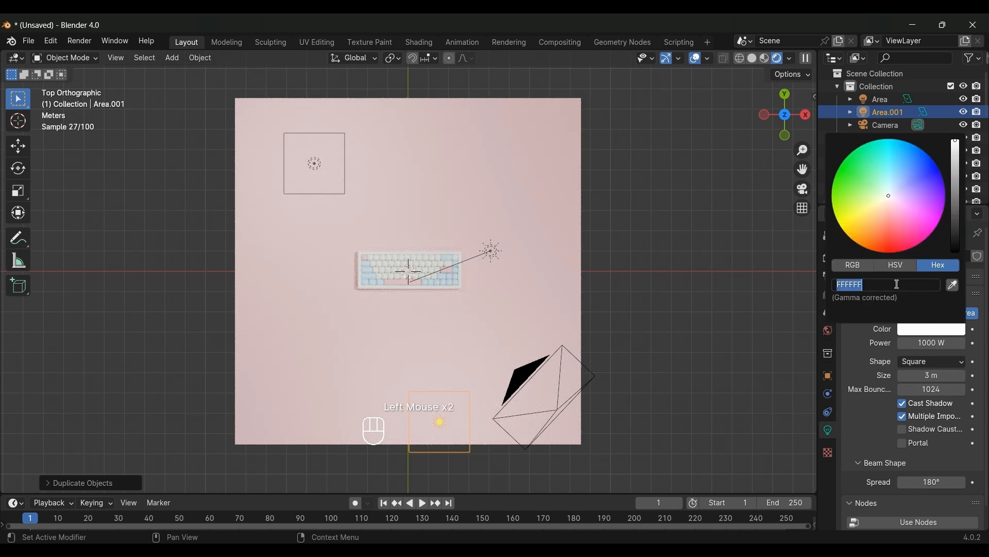
type("f2a")
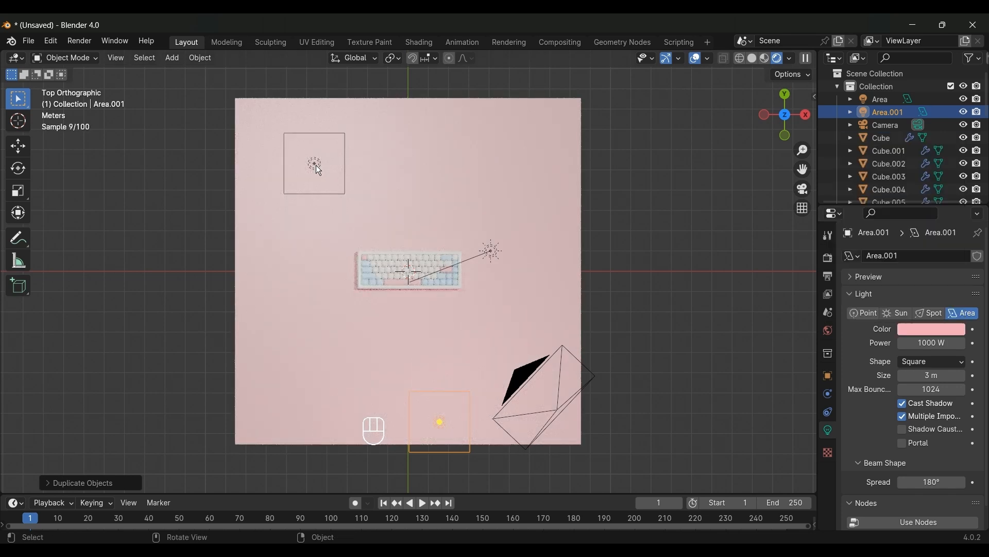
left_click(932, 329)
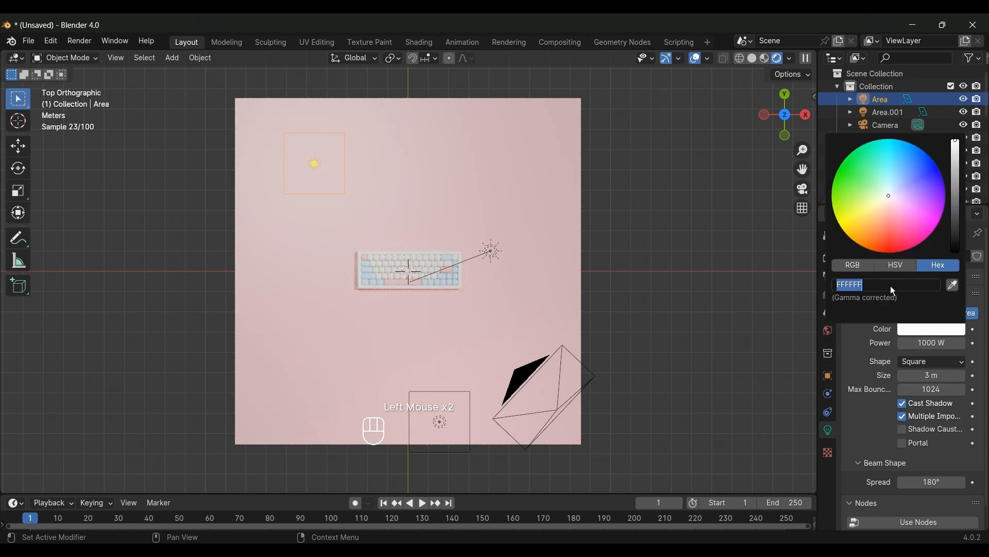
type("b6")
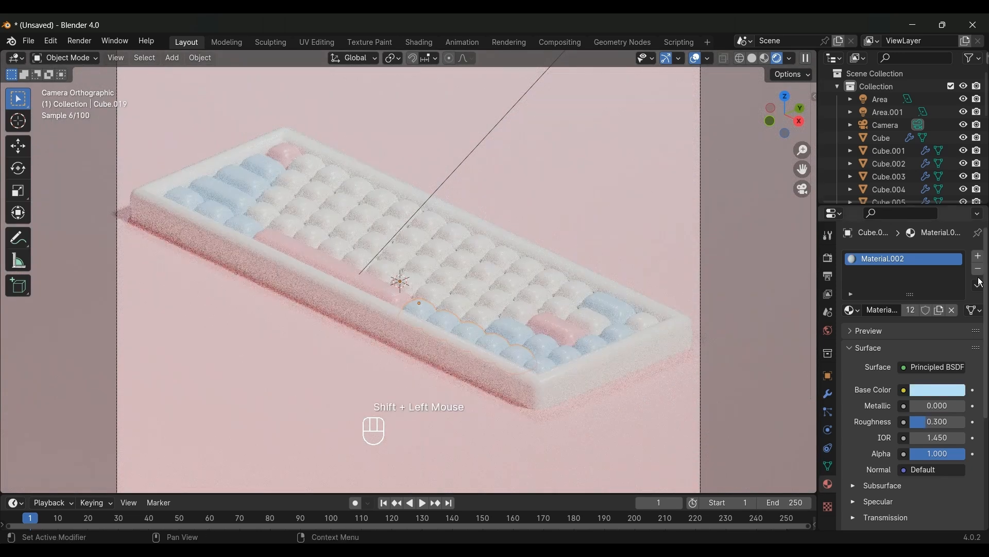
- Give the plane a muted blue-grey base colour with roughness 0.600
left_click(977, 285)
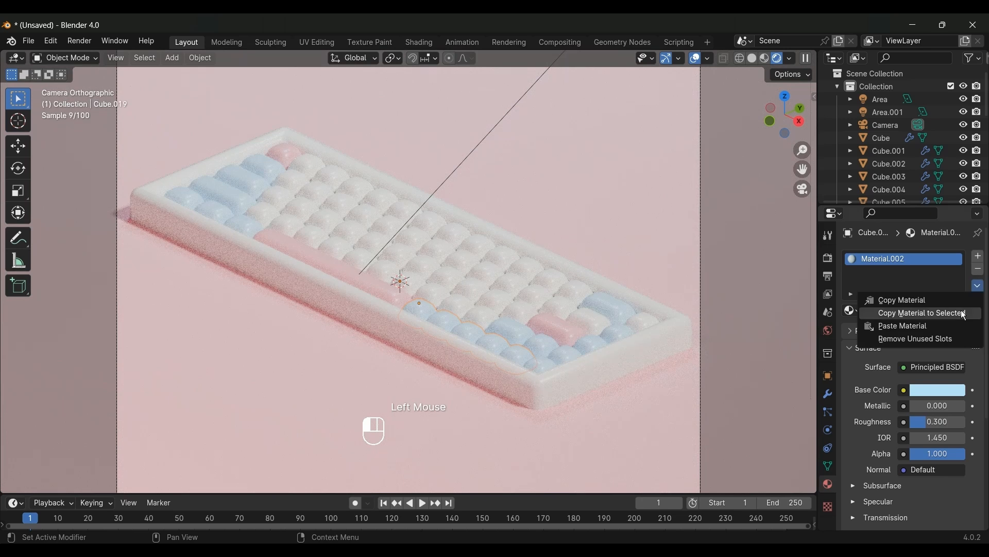
scroll("down", 3)
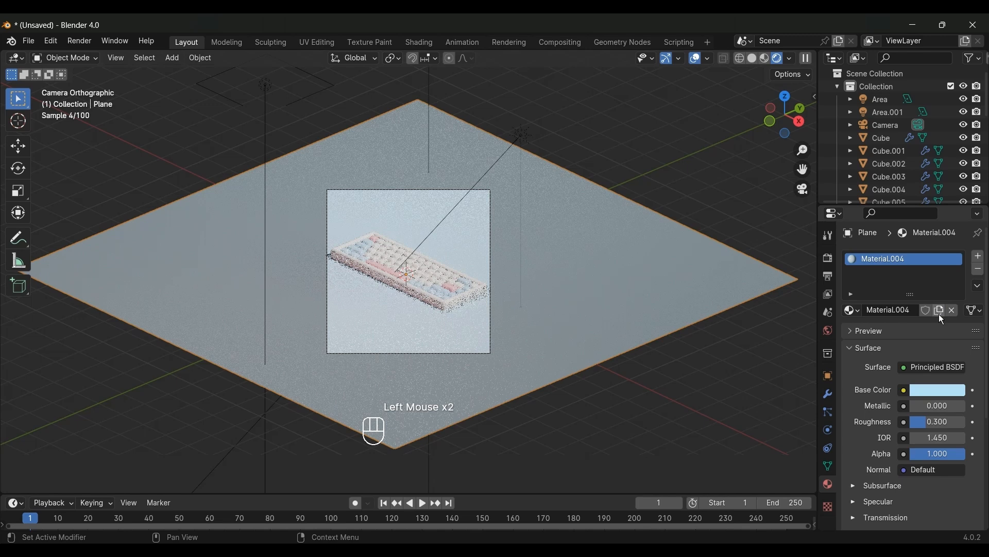
left_click(936, 389)
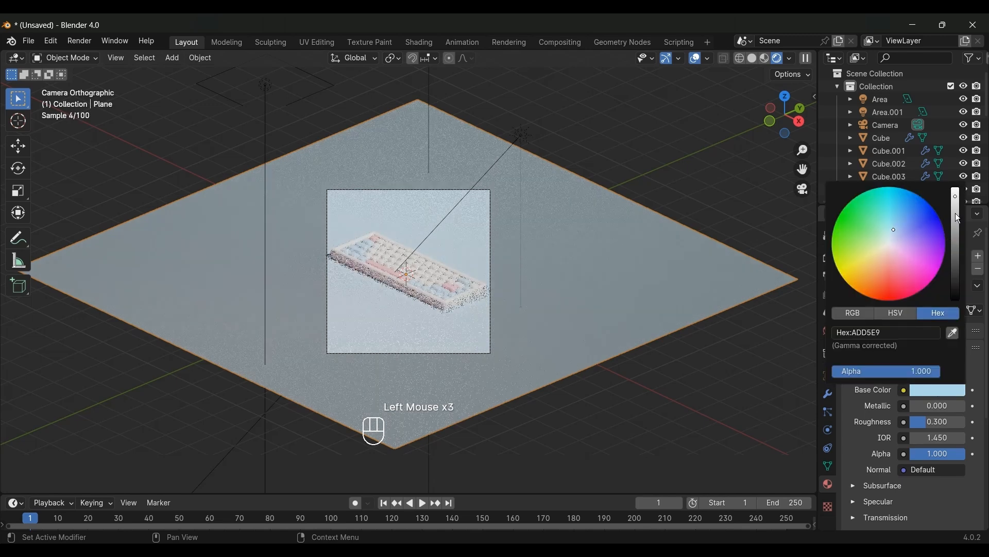
left_click_drag(955, 217, 954, 210)
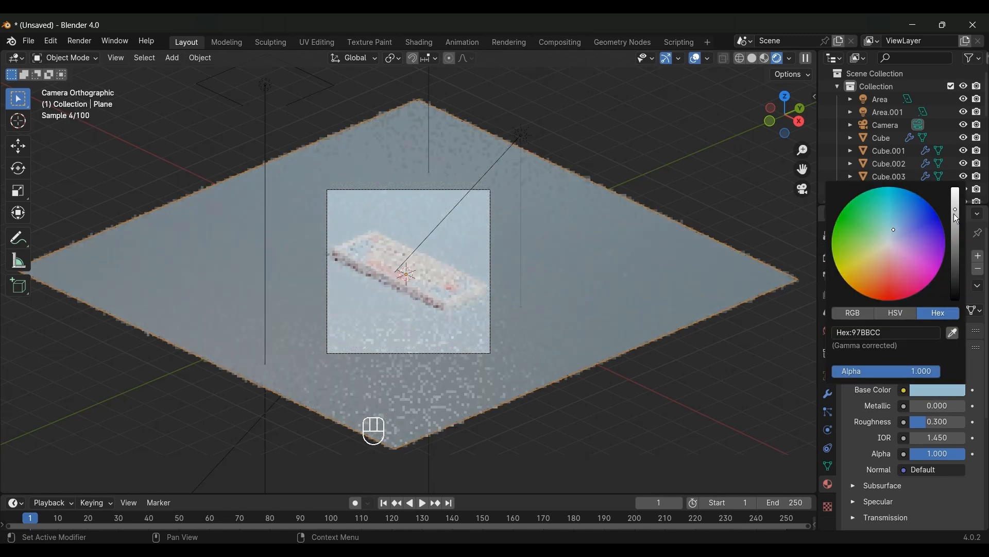
left_click_drag(955, 210, 955, 234)
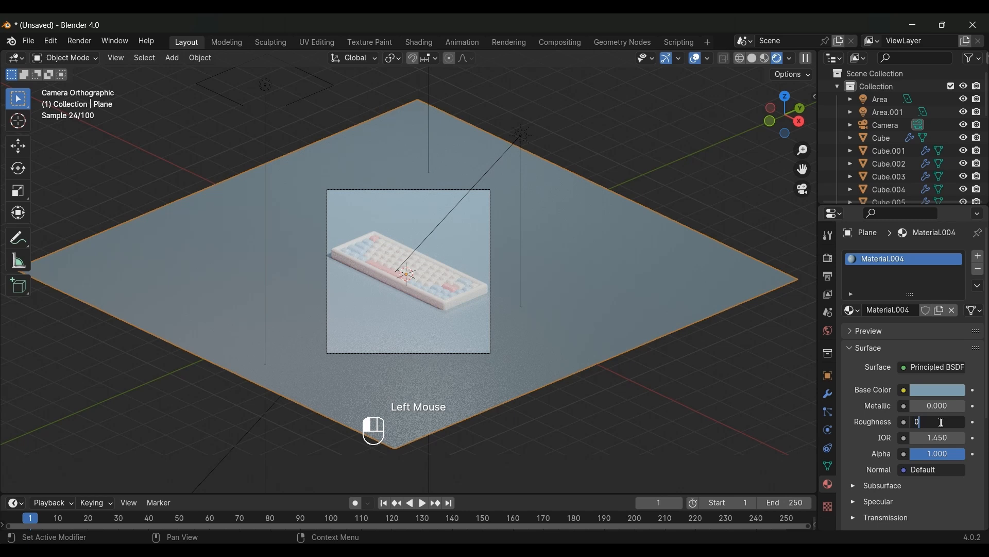
type("0.600")
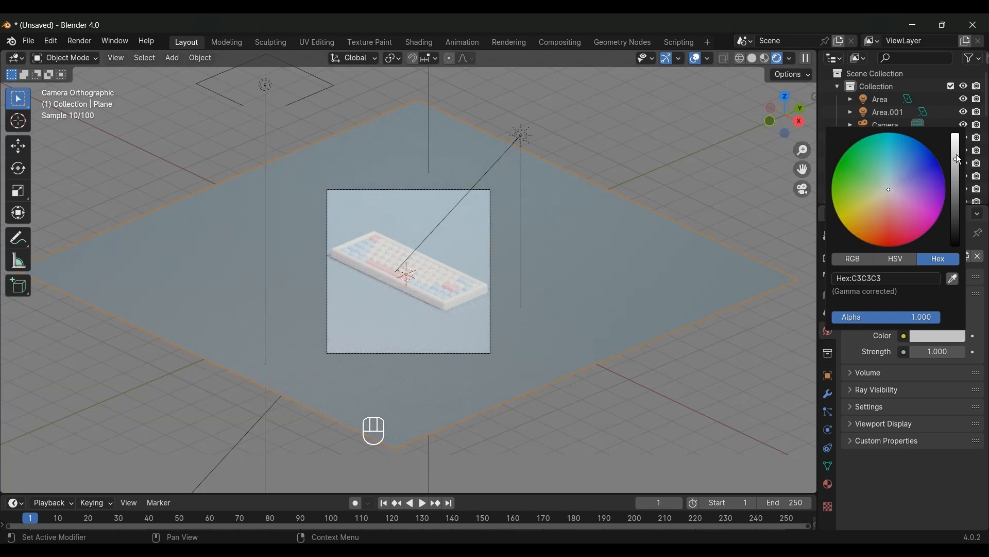
- Tint the world background colour pale blue-grey
left_click(896, 184)
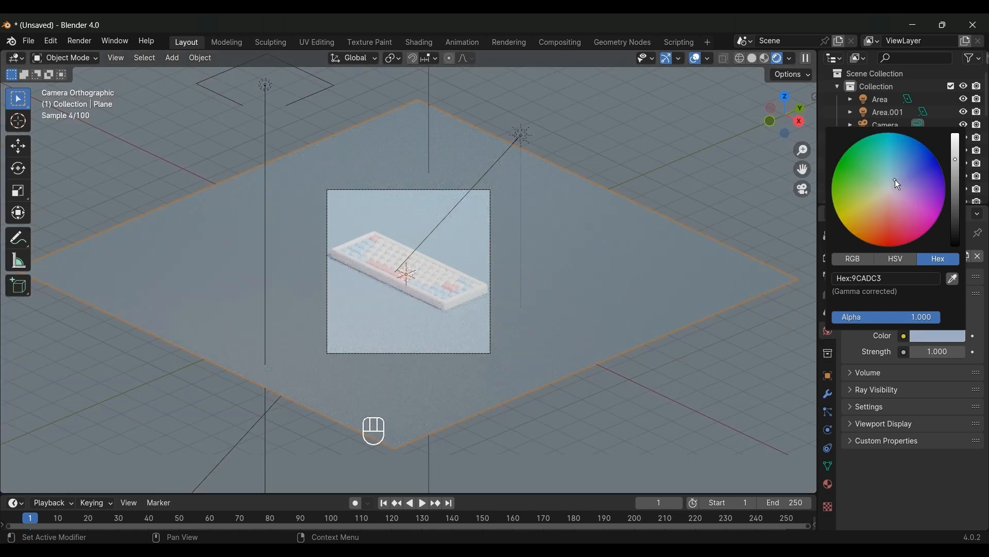
left_click(827, 259)
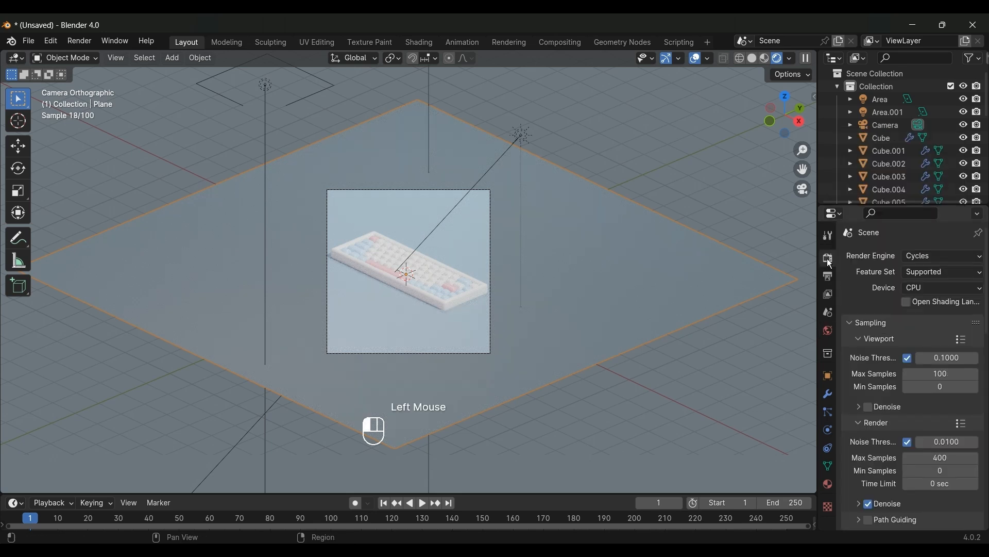
- Set colour management to Filmic view transform with the Medium High Contrast look
scroll("down", 3)
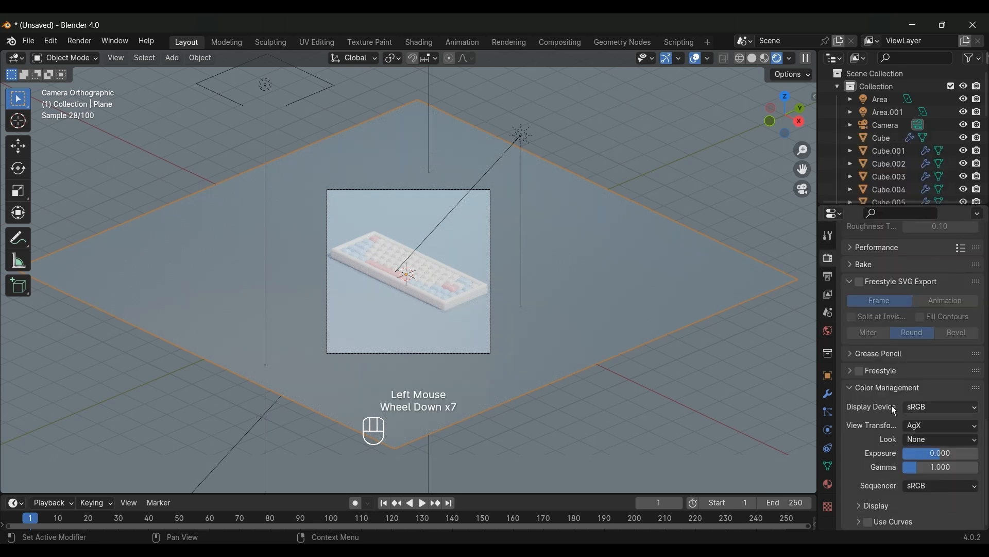
left_click(941, 424)
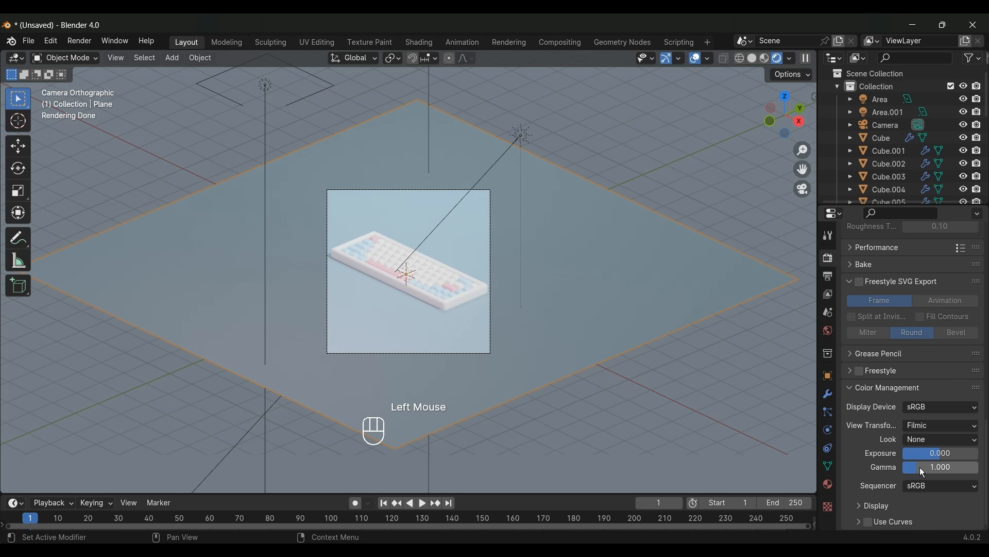
left_click(940, 439)
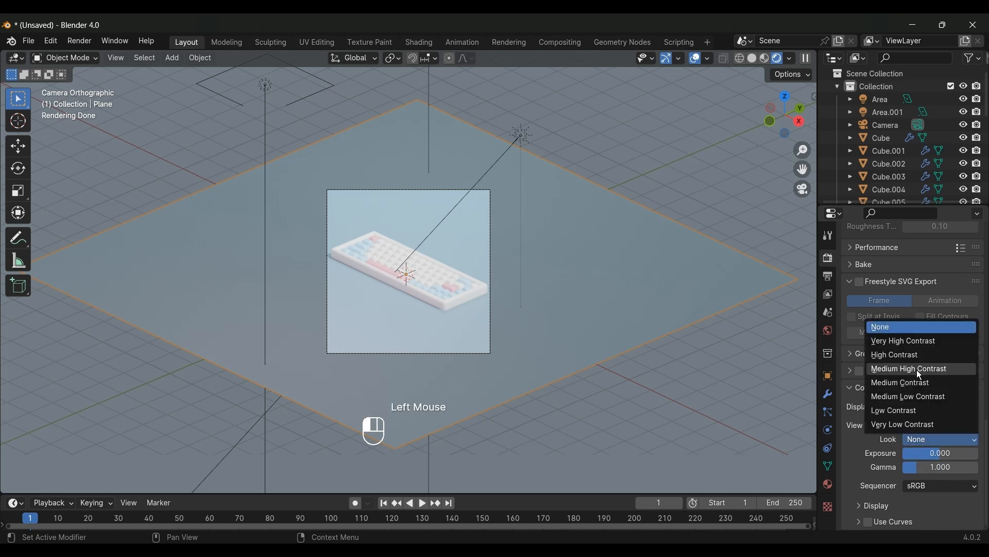
left_click(909, 369)
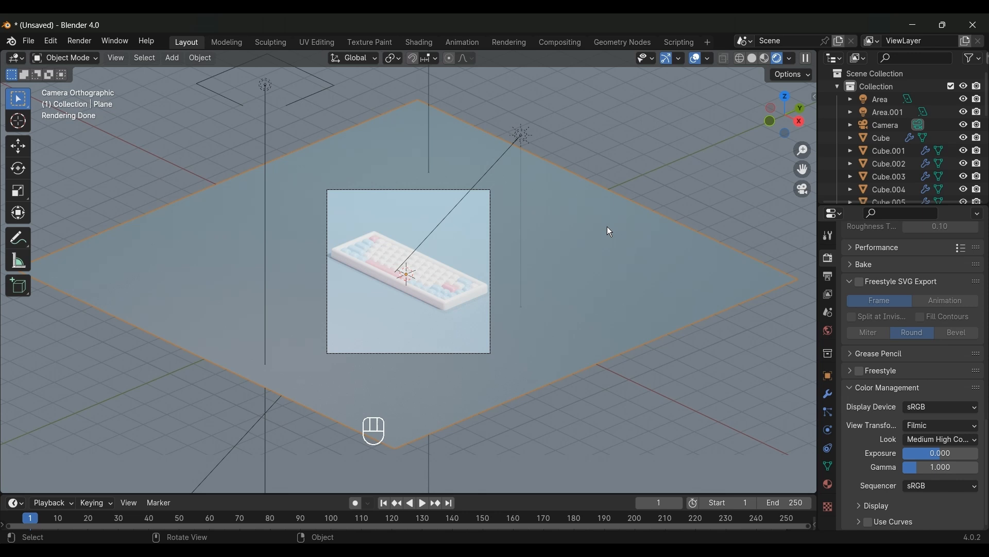
mouse_move(596, 203)
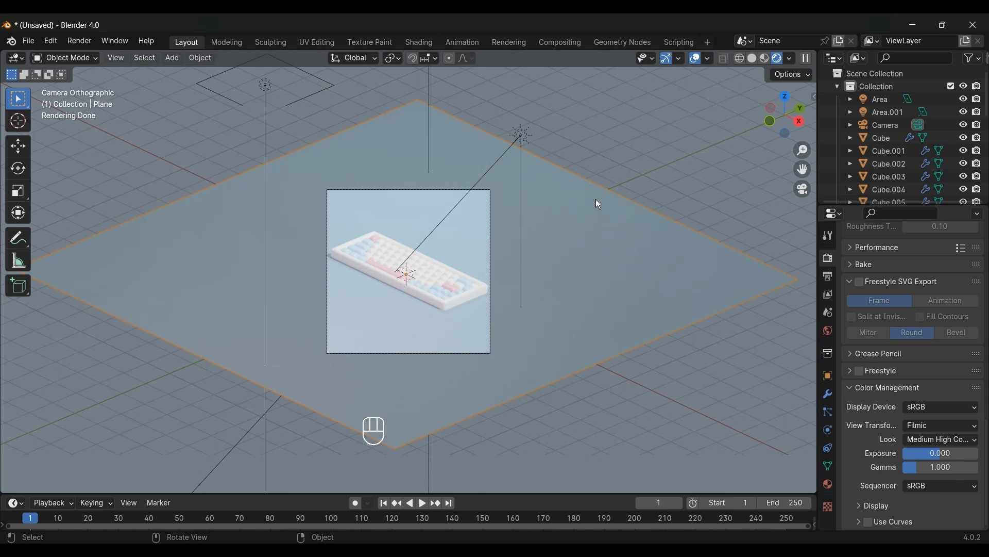
left_click(78, 40)
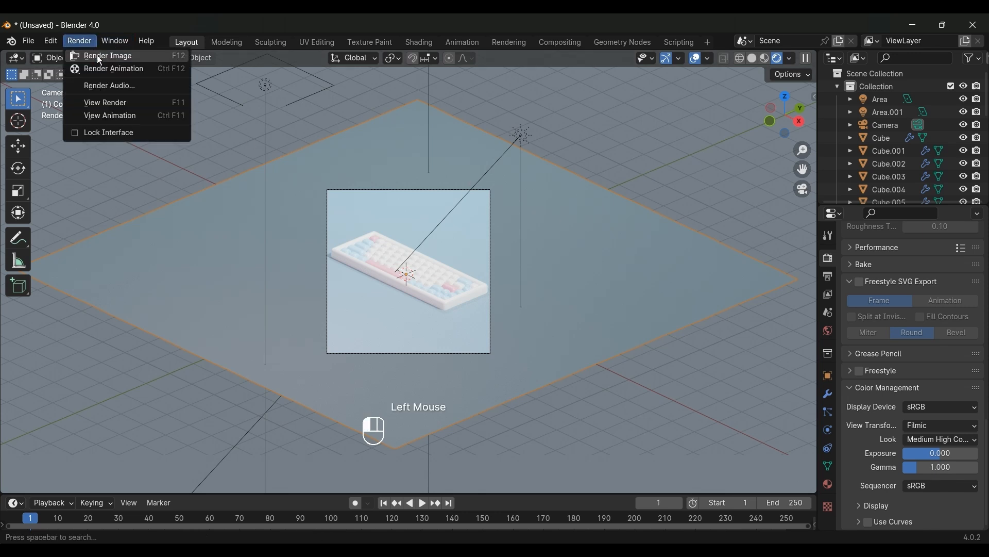